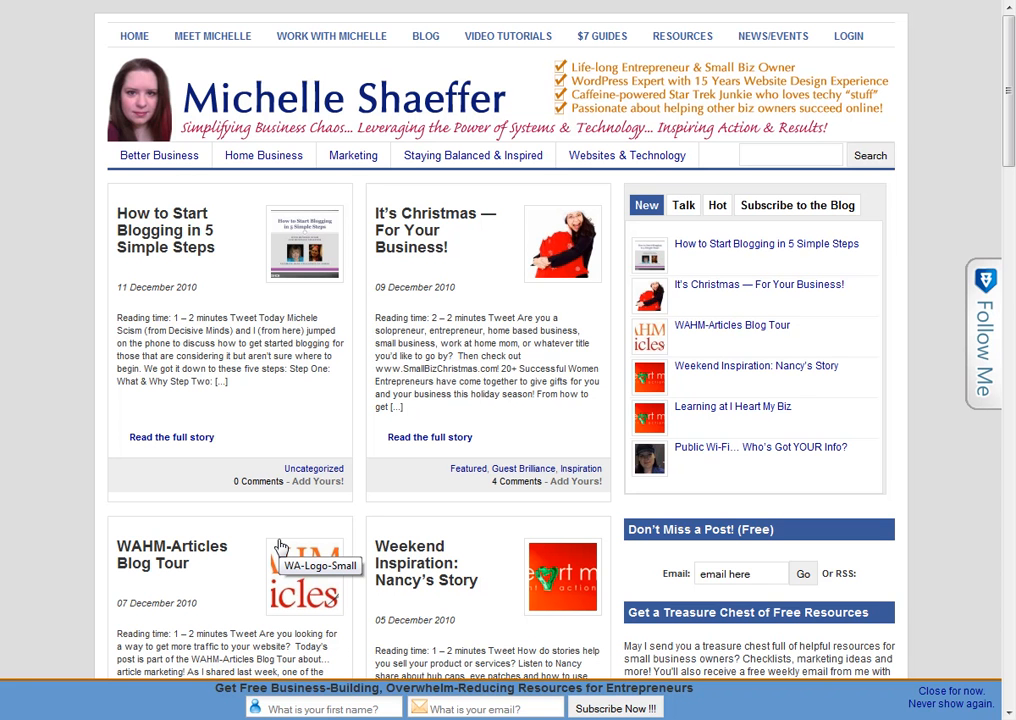
{"action": "mouse_move", "coordinate": [430, 416]}
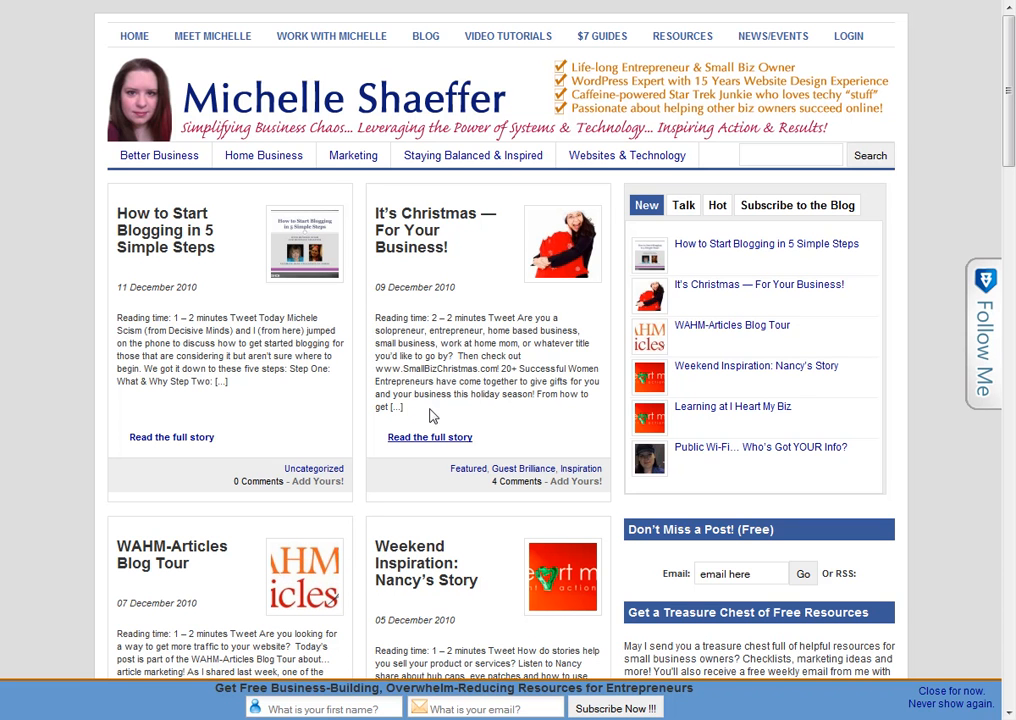
{"action": "mouse_move", "coordinate": [456, 360]}
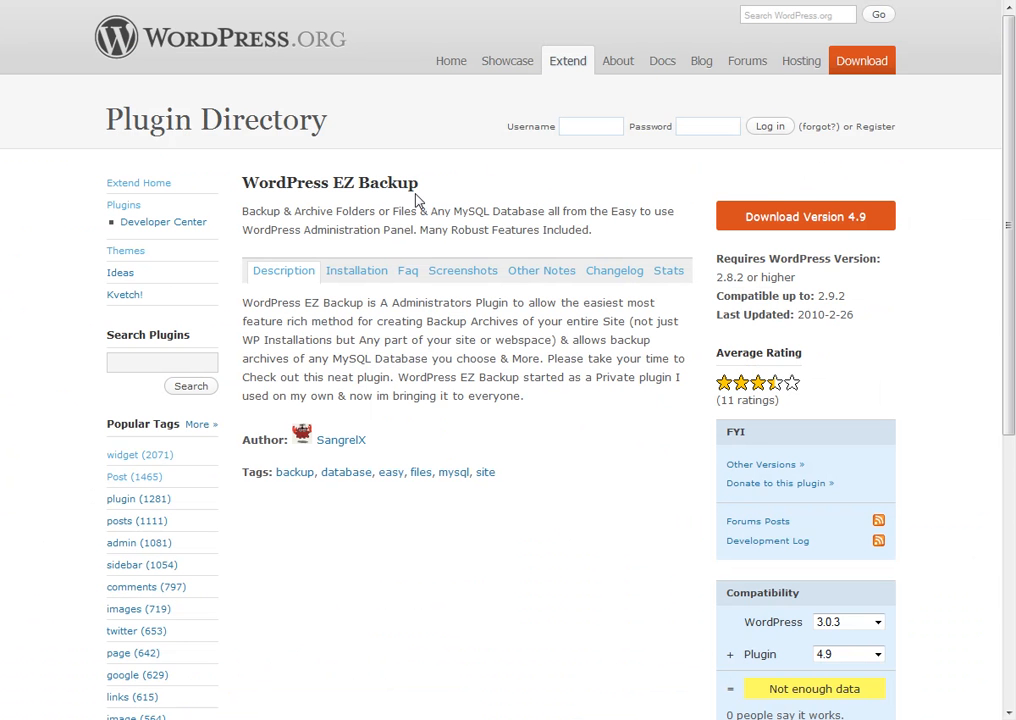
{"action": "mouse_move", "coordinate": [436, 192]}
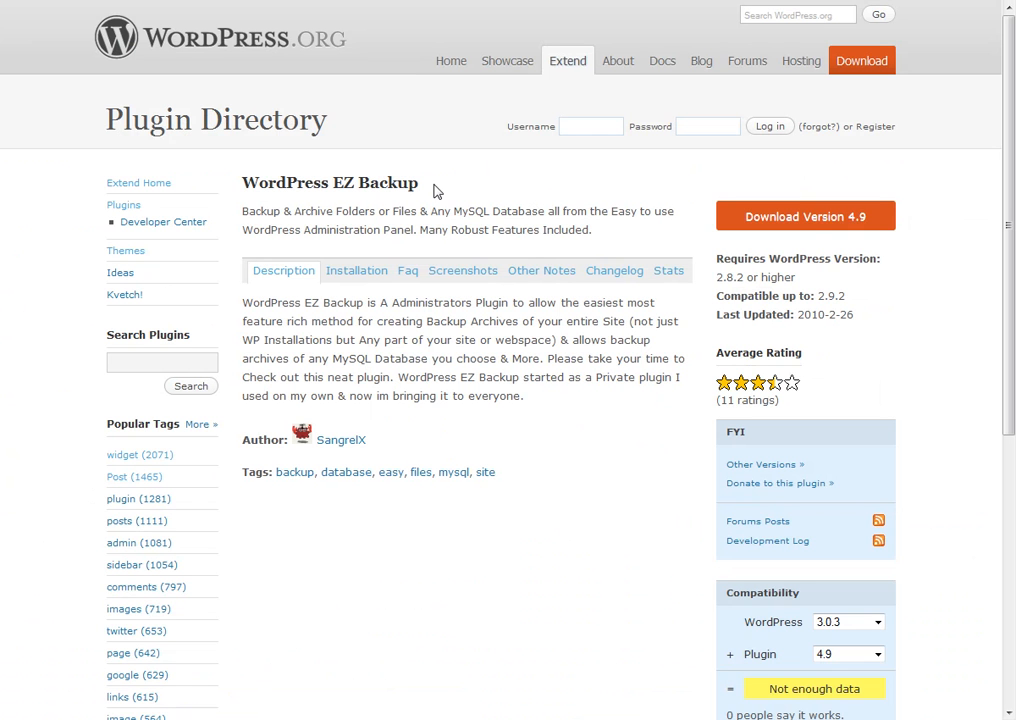
{"action": "mouse_move", "coordinate": [788, 78]}
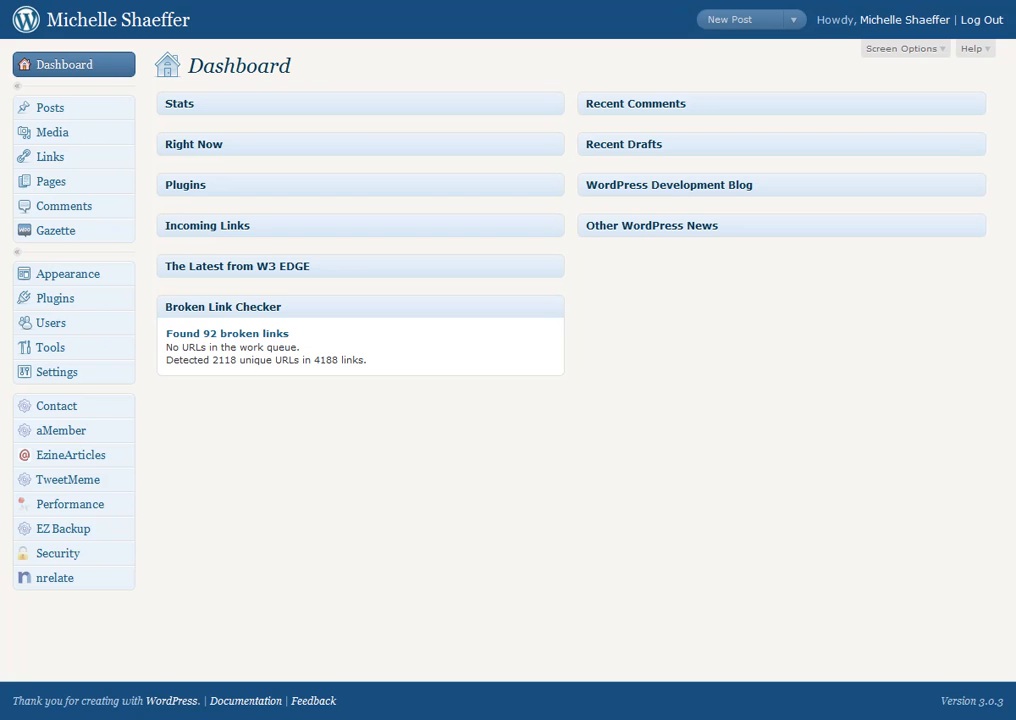
{"action": "mouse_move", "coordinate": [172, 476]}
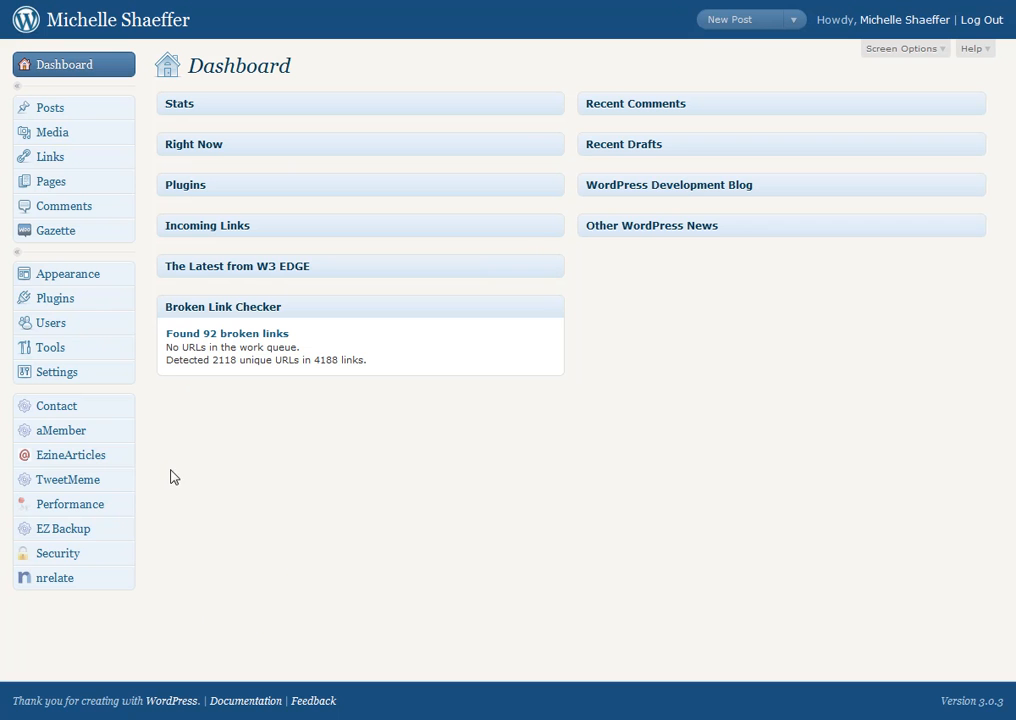
Step: Expand the Plugins menu in the dashboard's left sidebar
{"action": "left_click", "coordinate": [56, 296]}
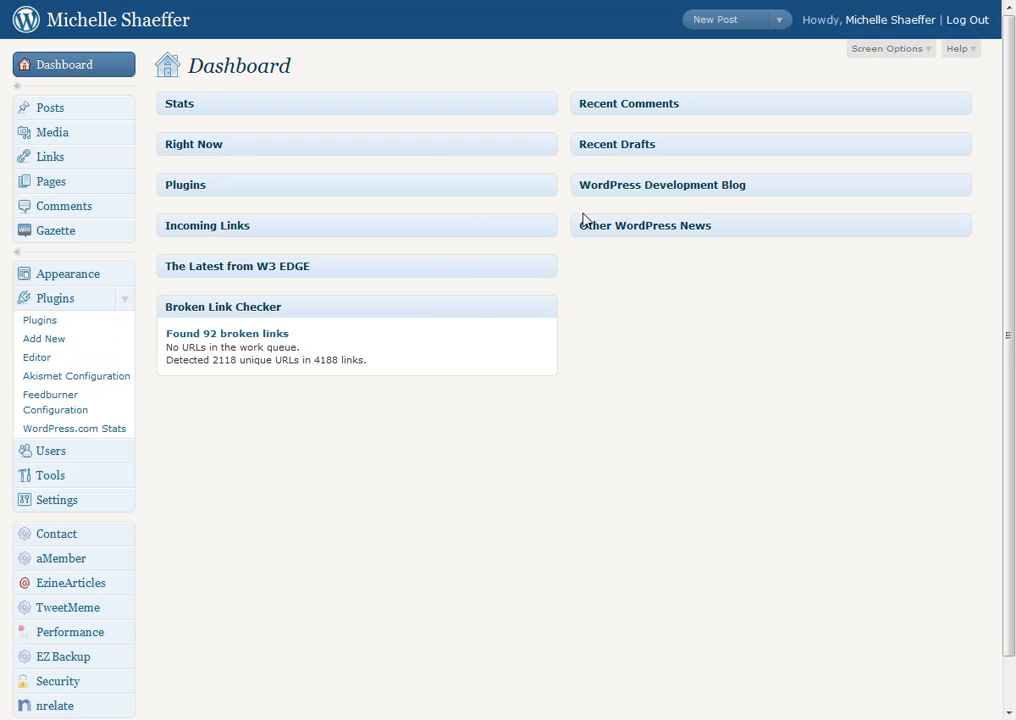
Step: Search Add New plugins for 'backup' and see WordPress EZ Backup marked Installed
{"action": "left_click", "coordinate": [44, 338]}
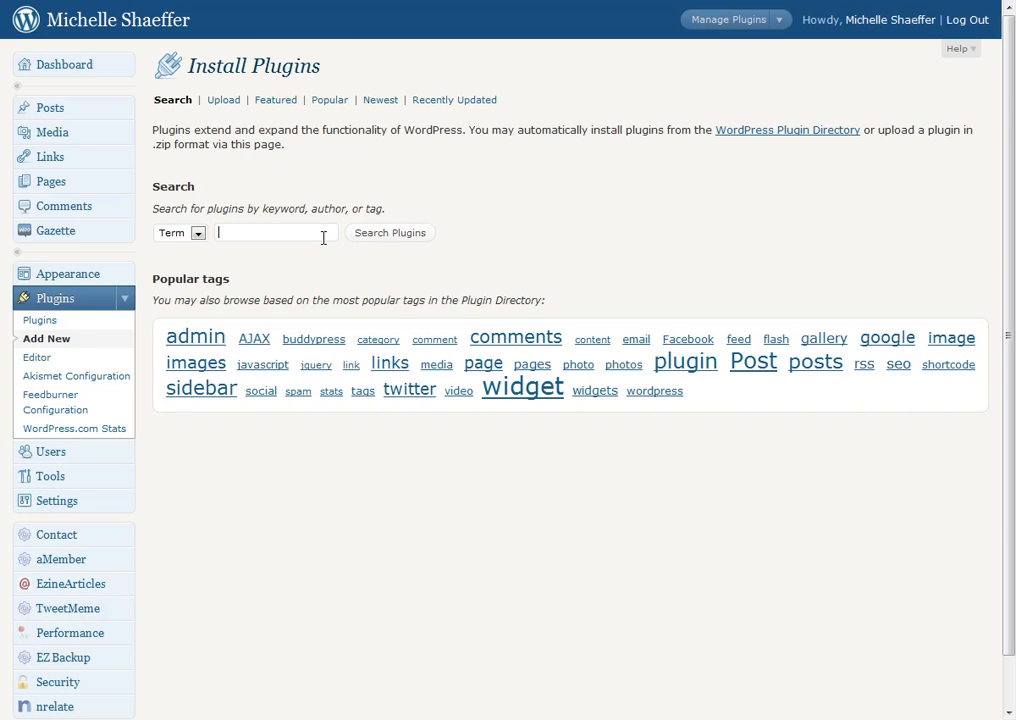
{"action": "type", "text": "backup"}
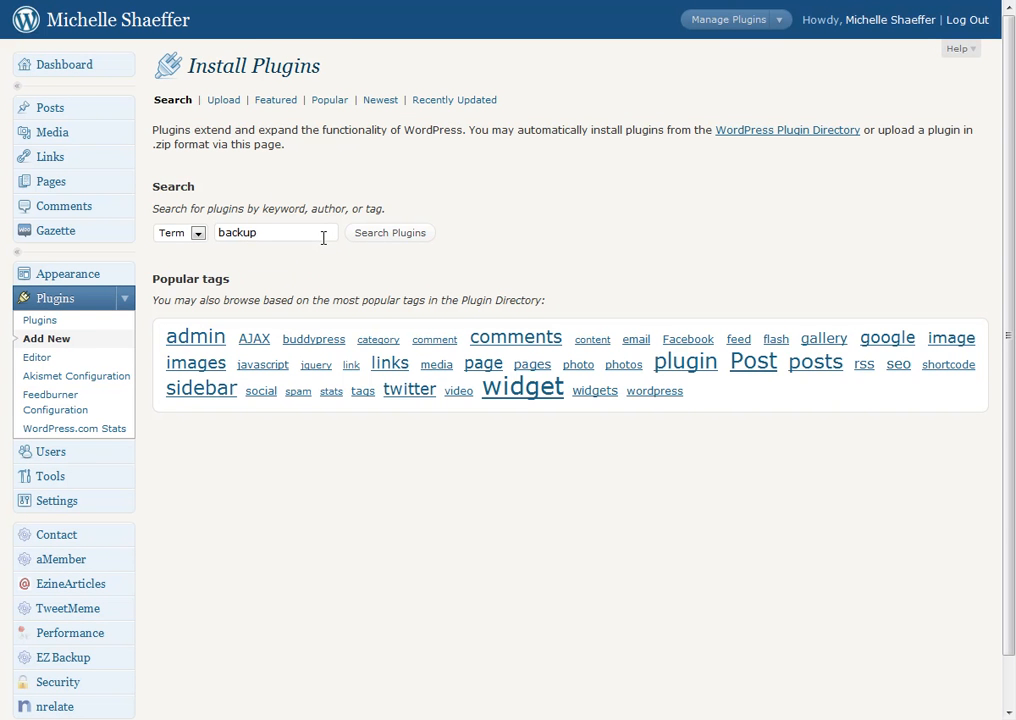
{"action": "mouse_move", "coordinate": [640, 210]}
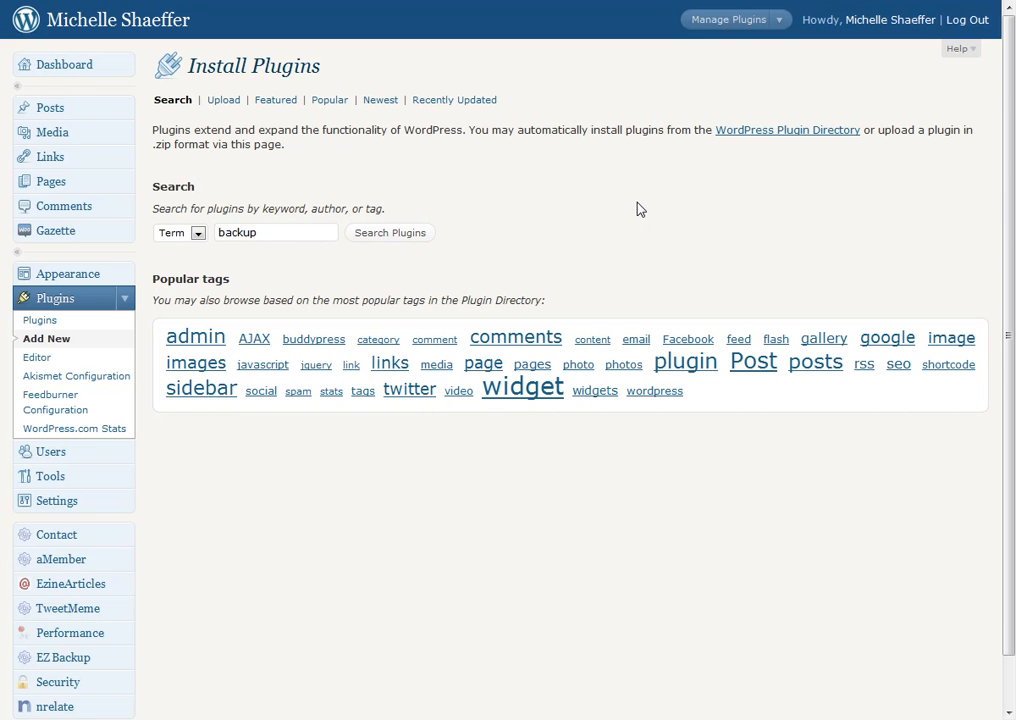
{"action": "left_click", "coordinate": [388, 232]}
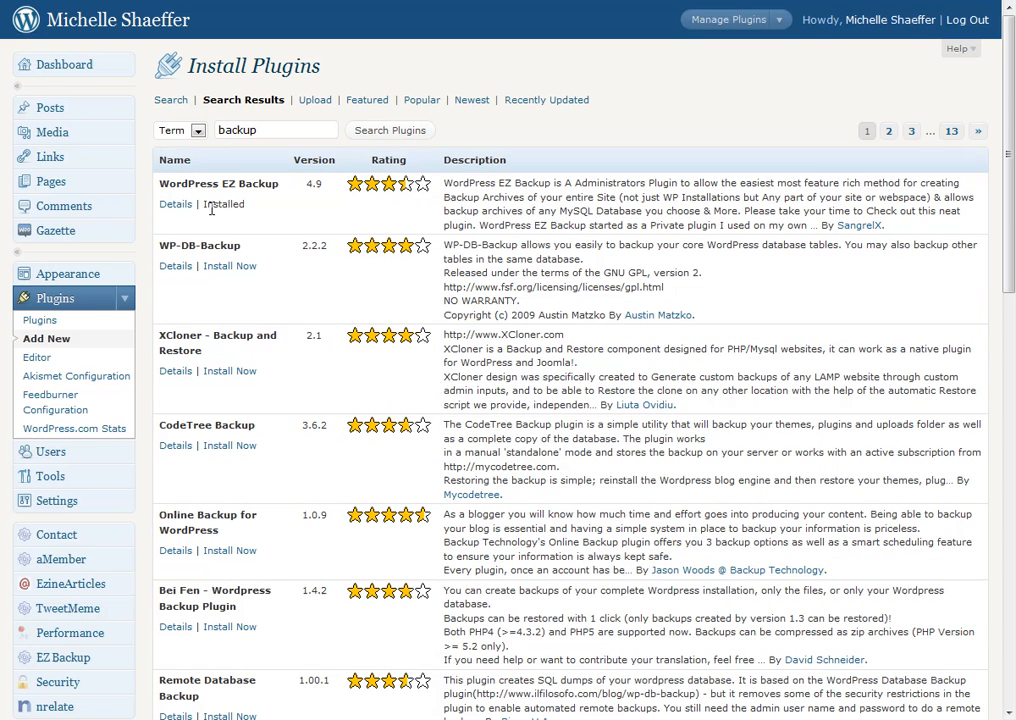
{"action": "mouse_move", "coordinate": [224, 204]}
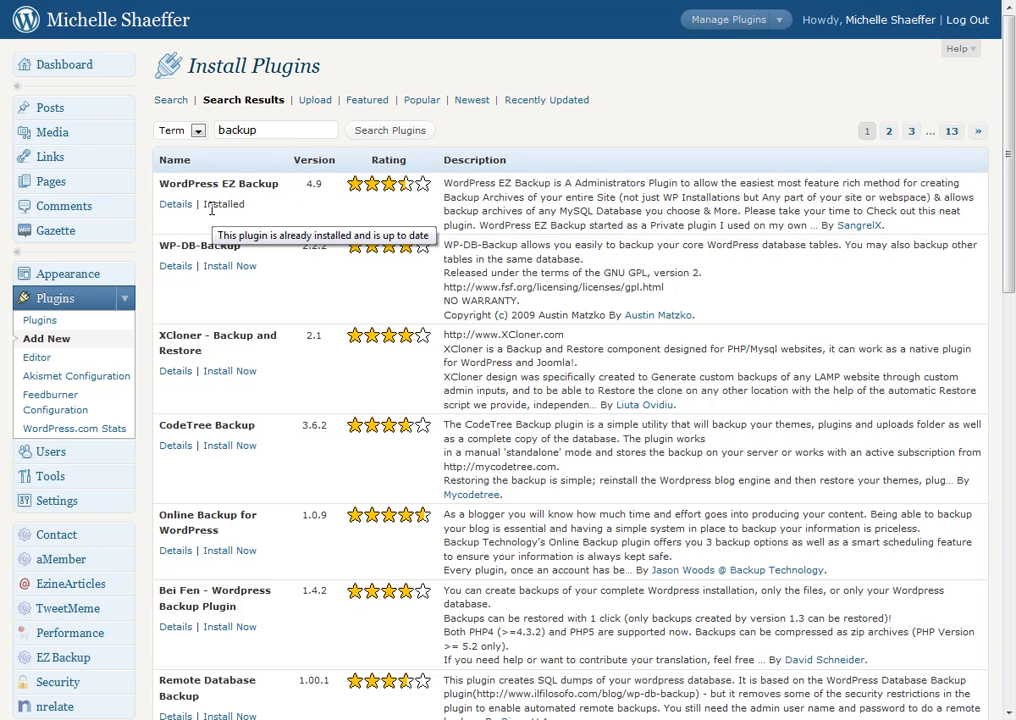
{"action": "mouse_move", "coordinate": [228, 198]}
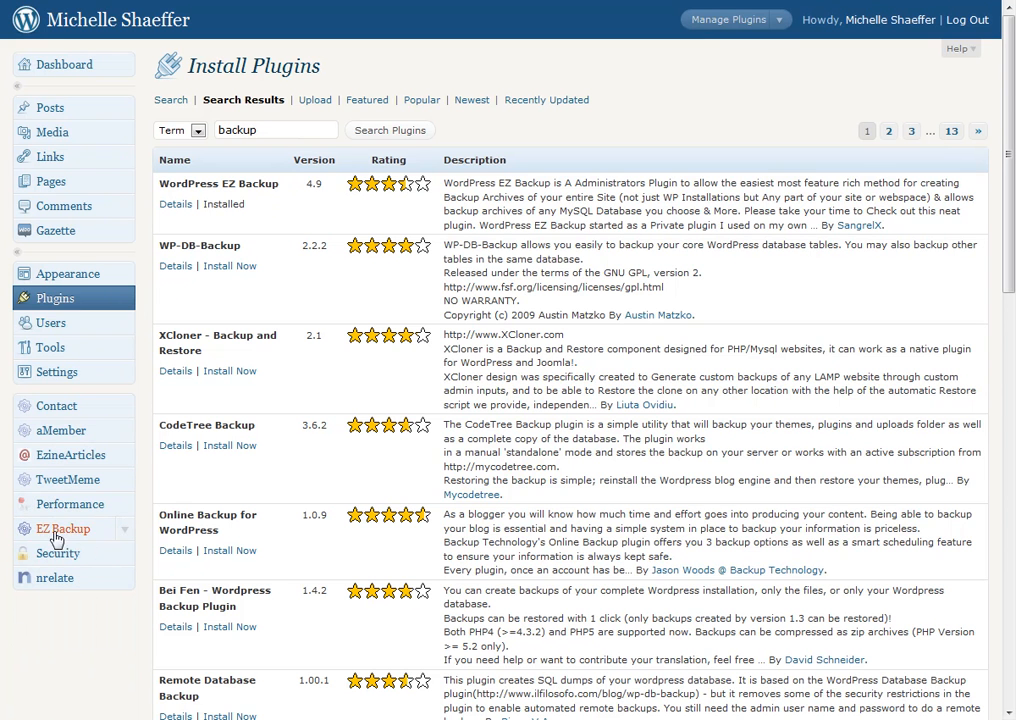
{"action": "mouse_move", "coordinate": [80, 538]}
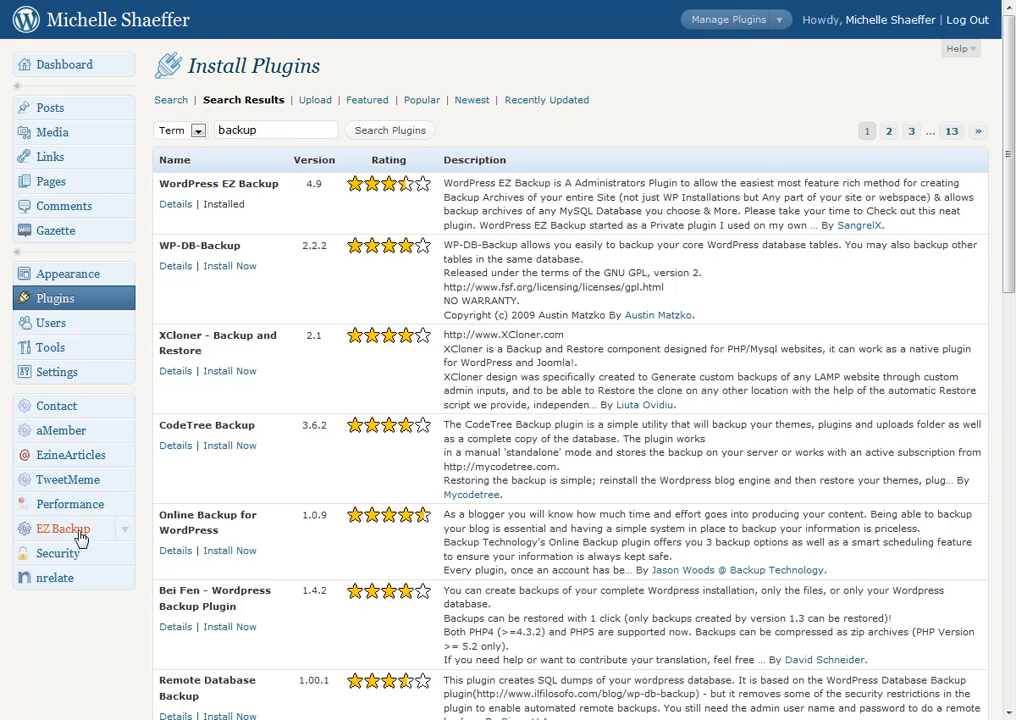
Step: Show the EZ Backup settings page with directory, database, archive name and email fields
{"action": "left_click", "coordinate": [62, 528]}
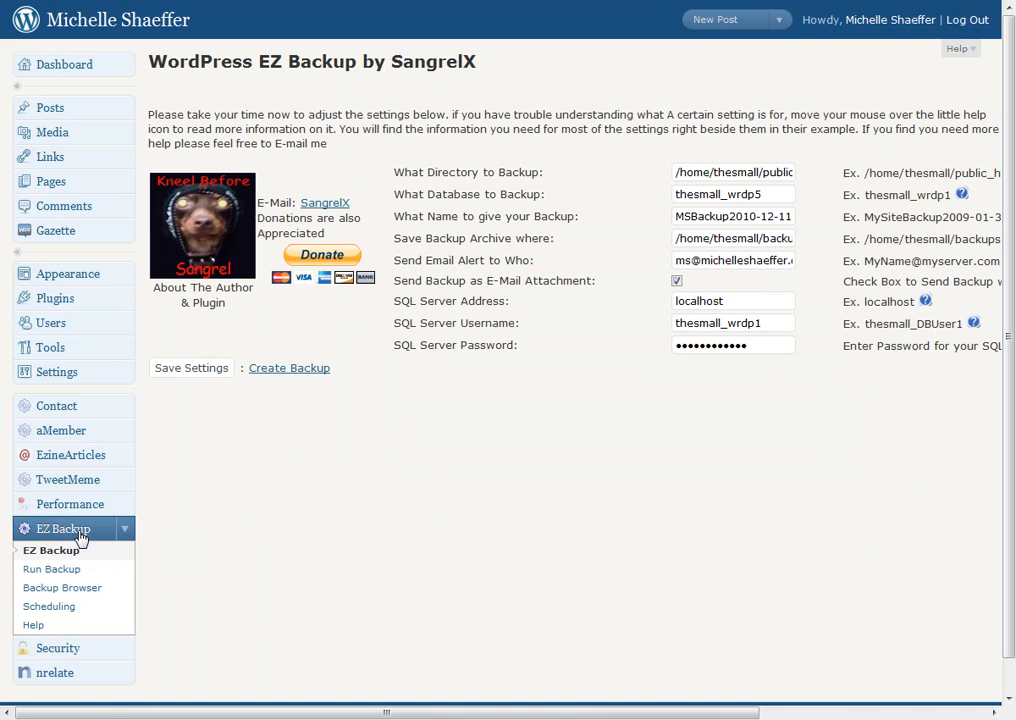
{"action": "mouse_move", "coordinate": [712, 318]}
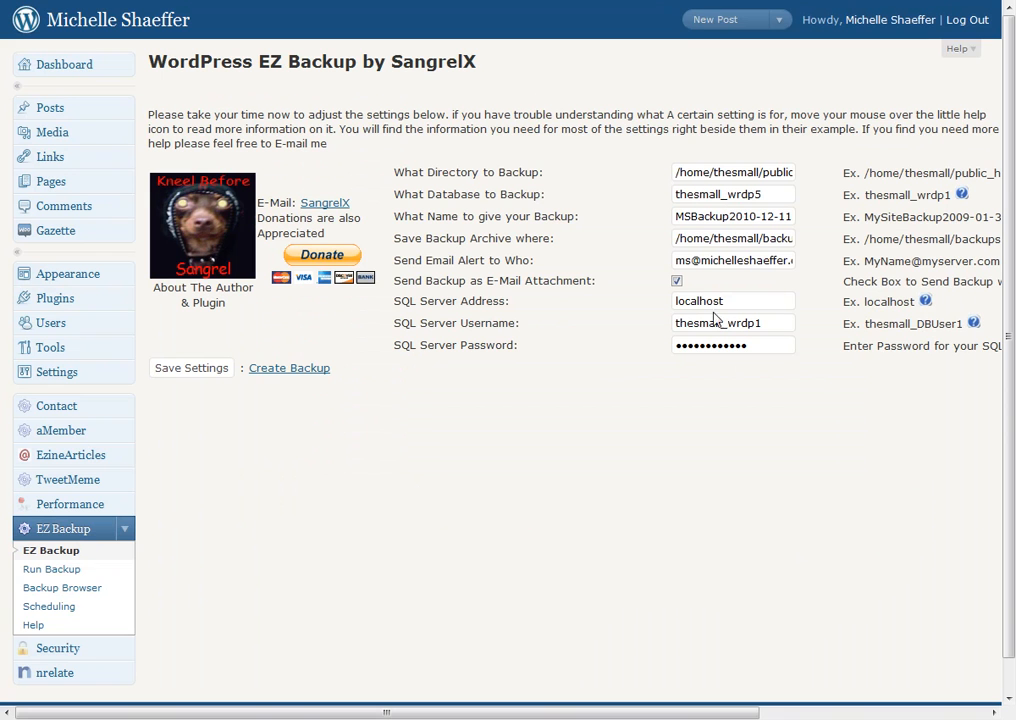
{"action": "mouse_move", "coordinate": [696, 162]}
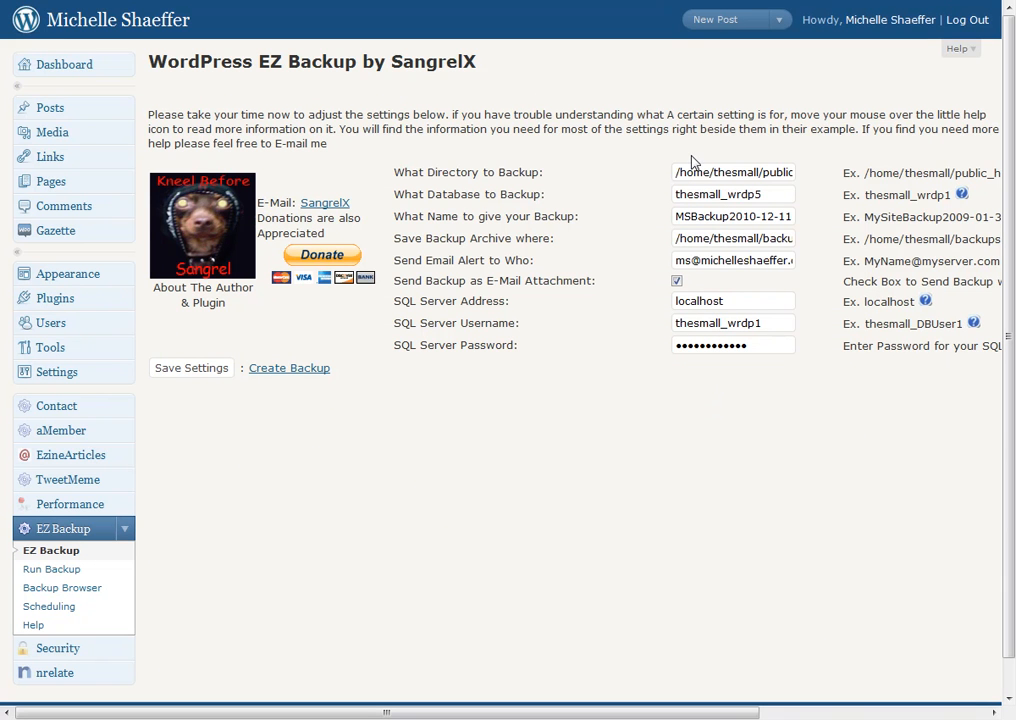
{"action": "mouse_move", "coordinate": [624, 168]}
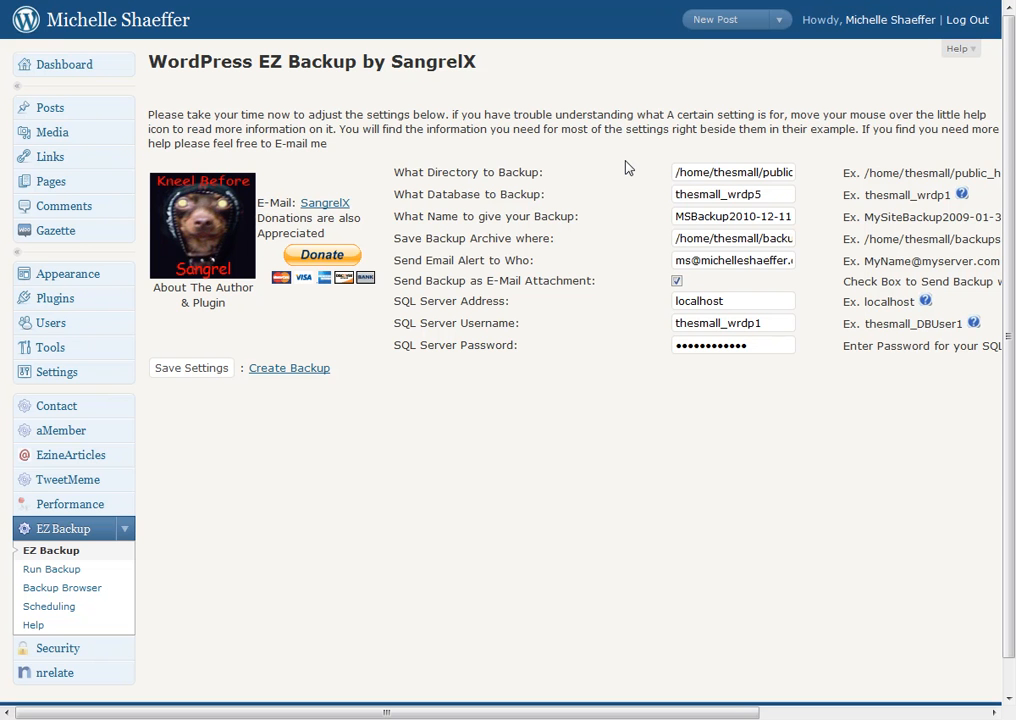
{"action": "mouse_move", "coordinate": [420, 264]}
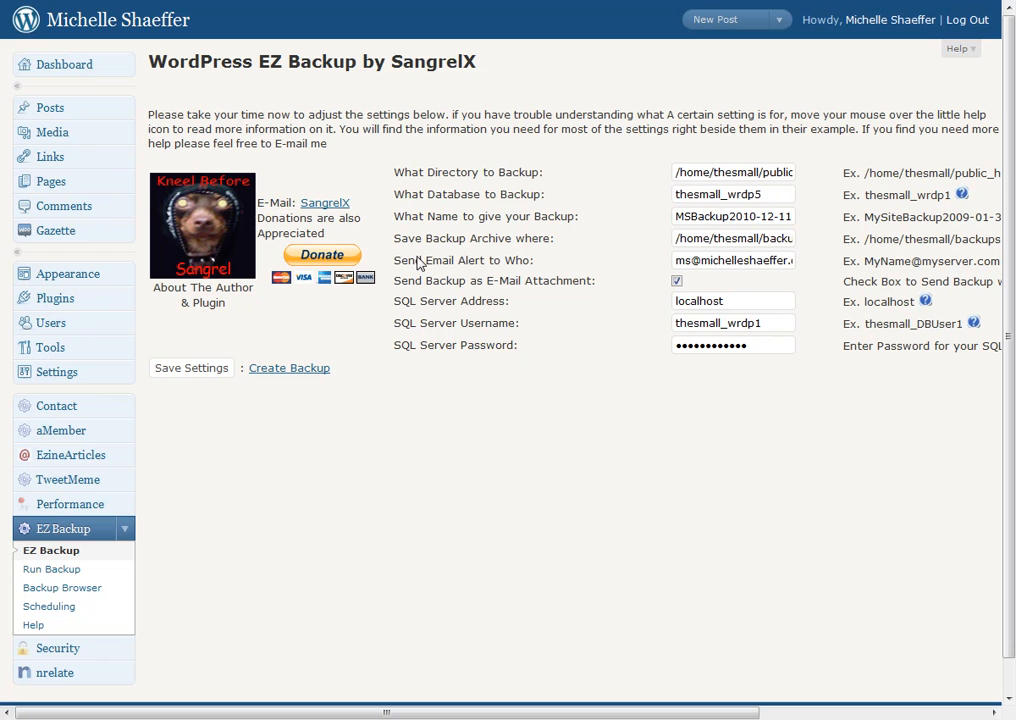
{"action": "mouse_move", "coordinate": [420, 362]}
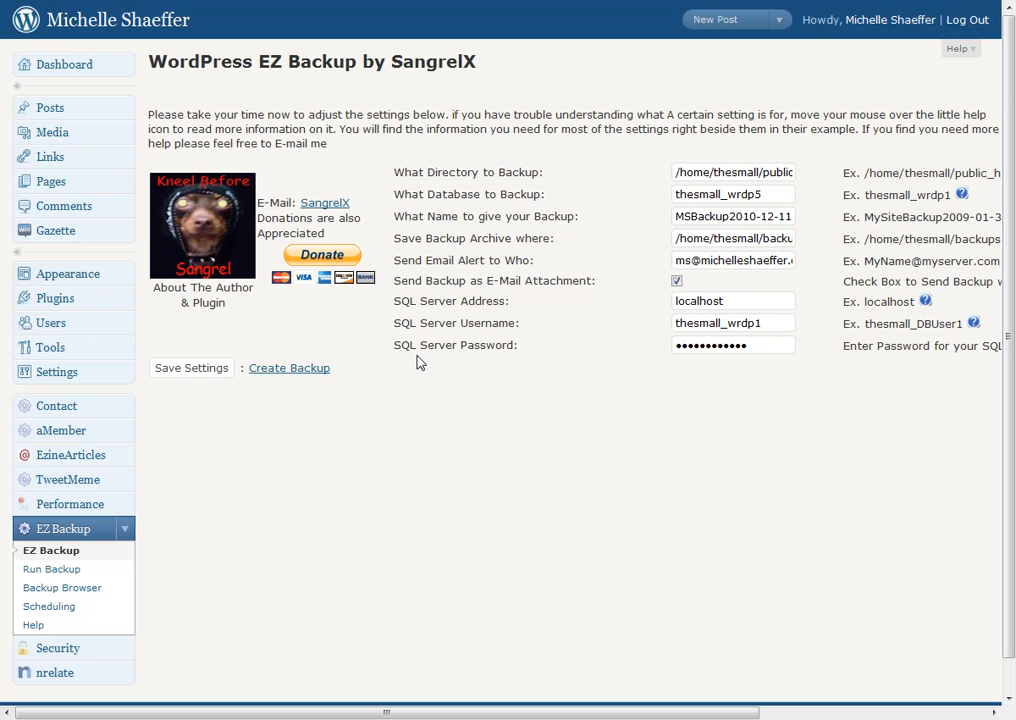
{"action": "mouse_move", "coordinate": [624, 168]}
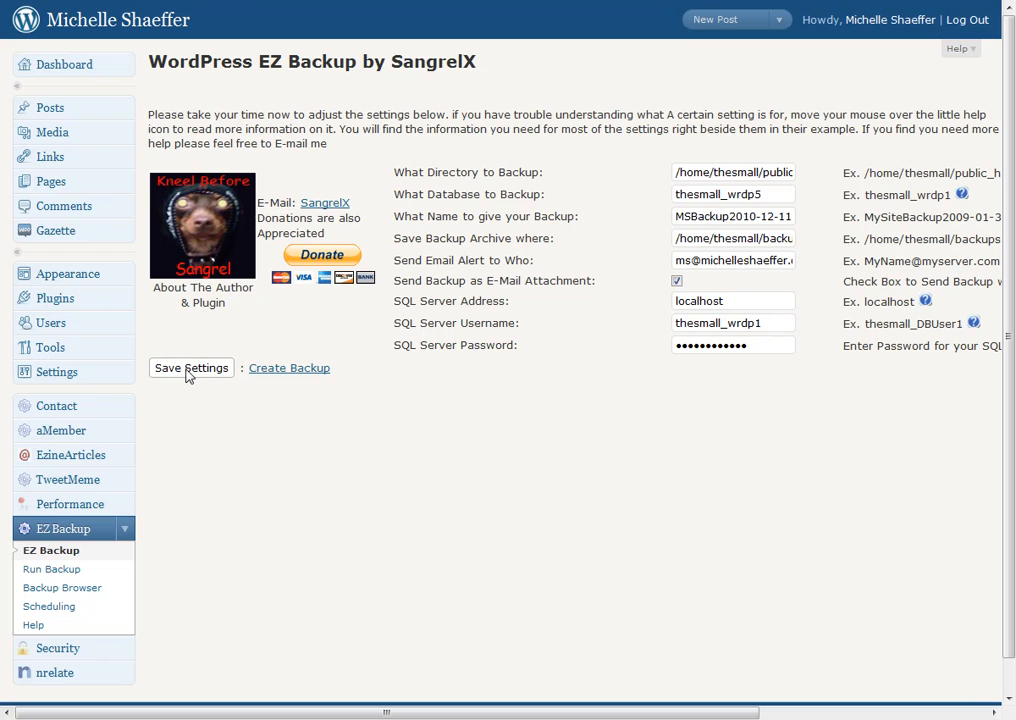
{"action": "mouse_move", "coordinate": [288, 368]}
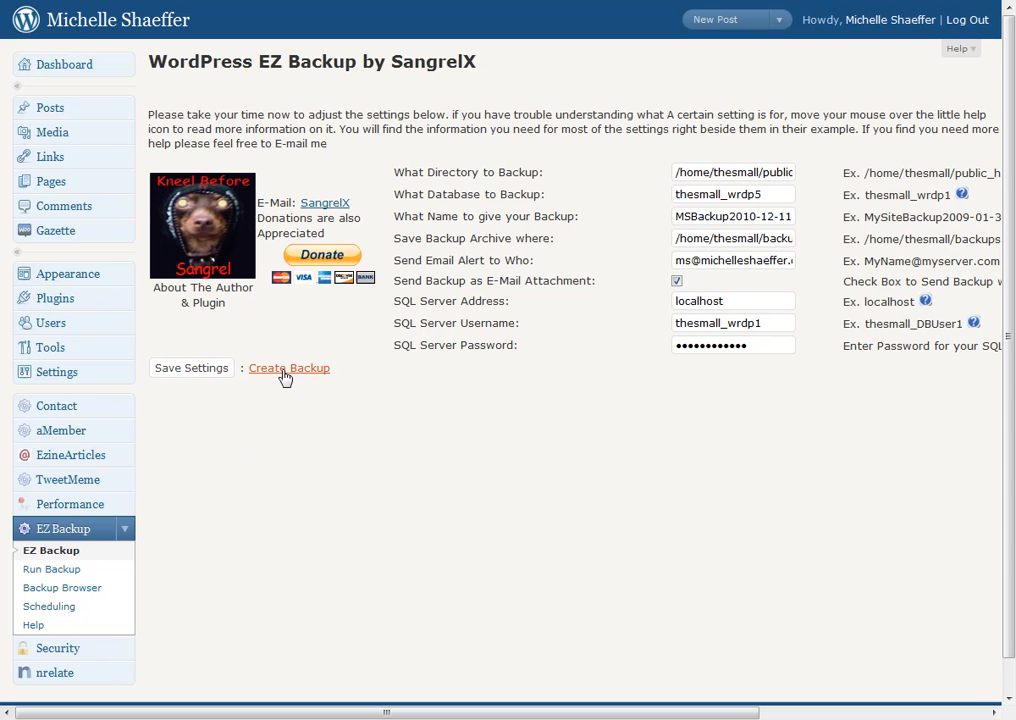
{"action": "mouse_move", "coordinate": [432, 468]}
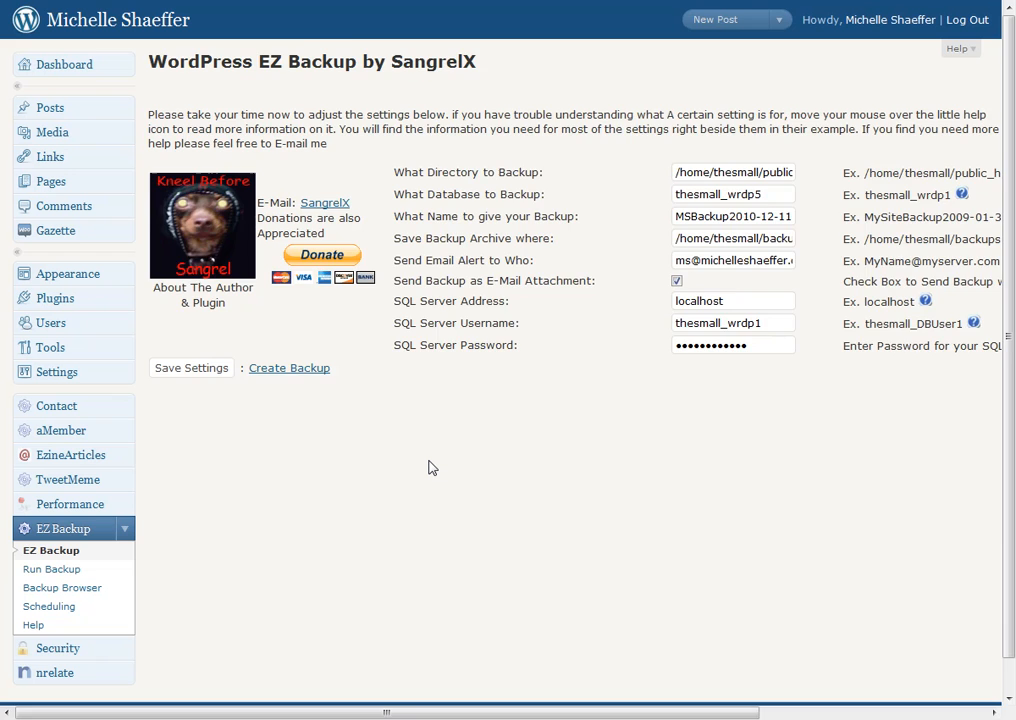
Step: Go to Create Backup to show the Run Backup page summarising the saved settings
{"action": "left_click", "coordinate": [288, 368]}
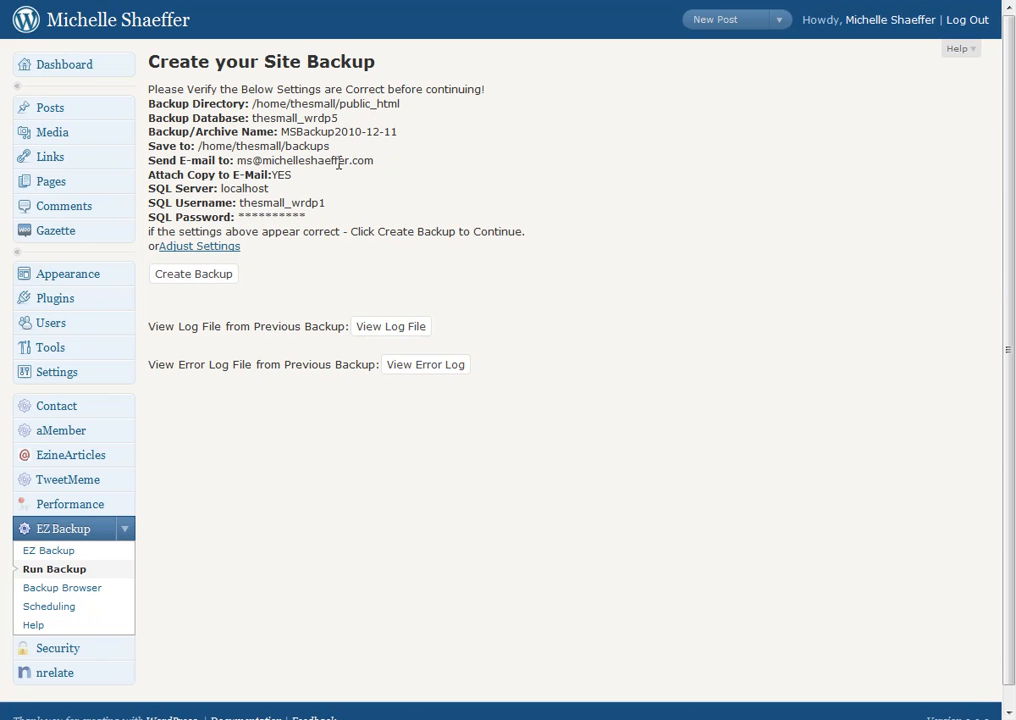
{"action": "mouse_move", "coordinate": [340, 248]}
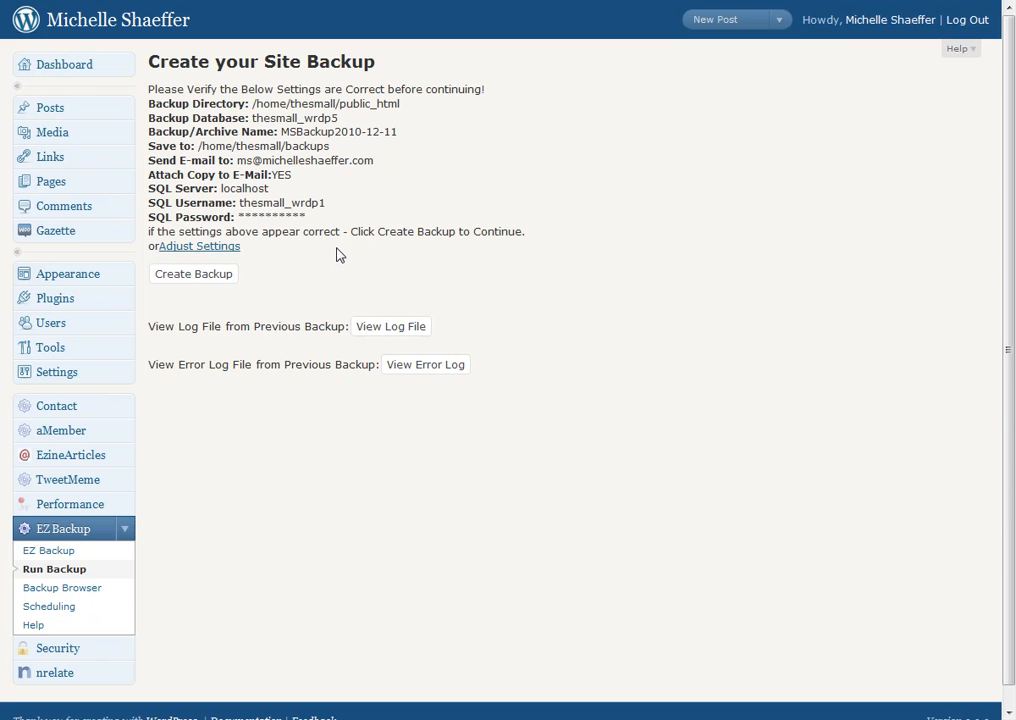
Step: Run the full site and database backup, then close its completed status log window
{"action": "left_click", "coordinate": [192, 272]}
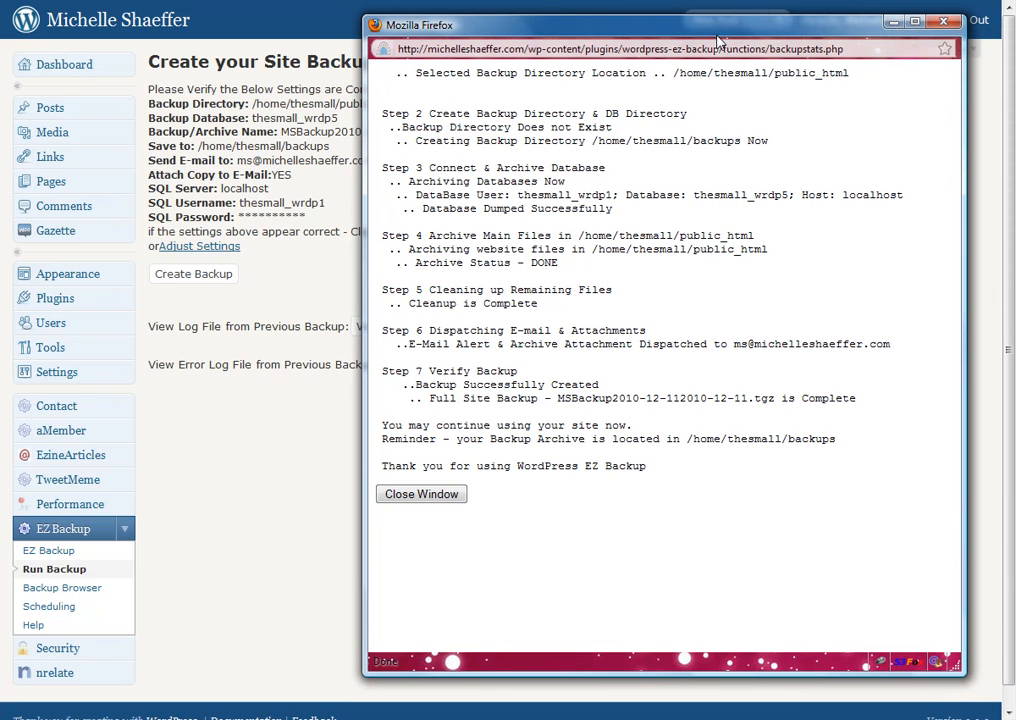
{"action": "mouse_move", "coordinate": [728, 132]}
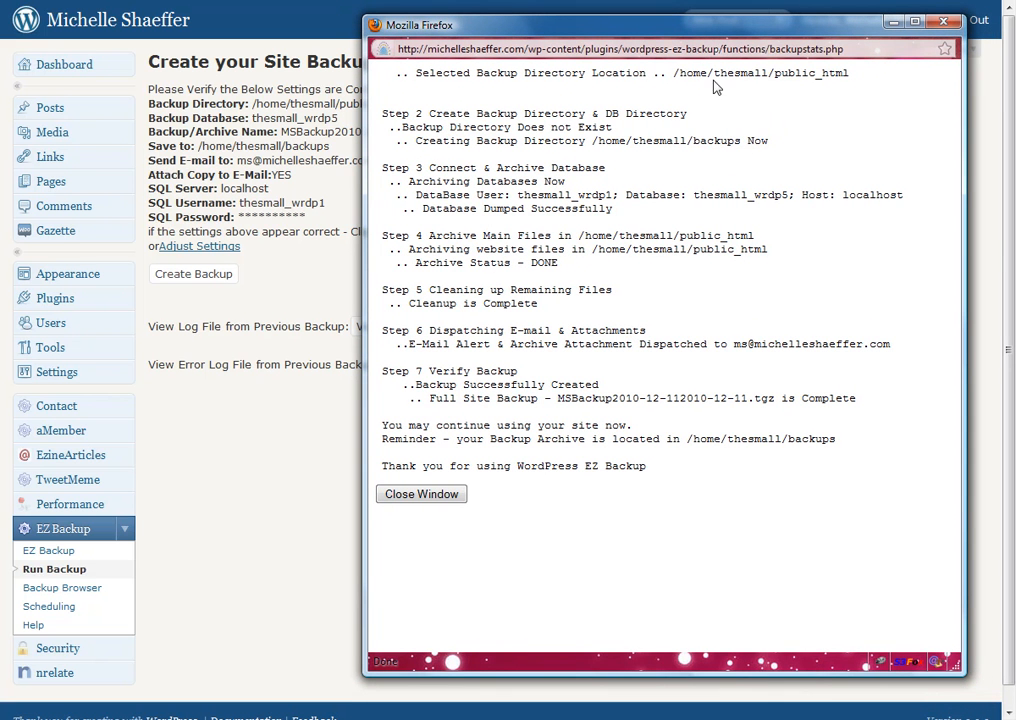
{"action": "mouse_move", "coordinate": [560, 468]}
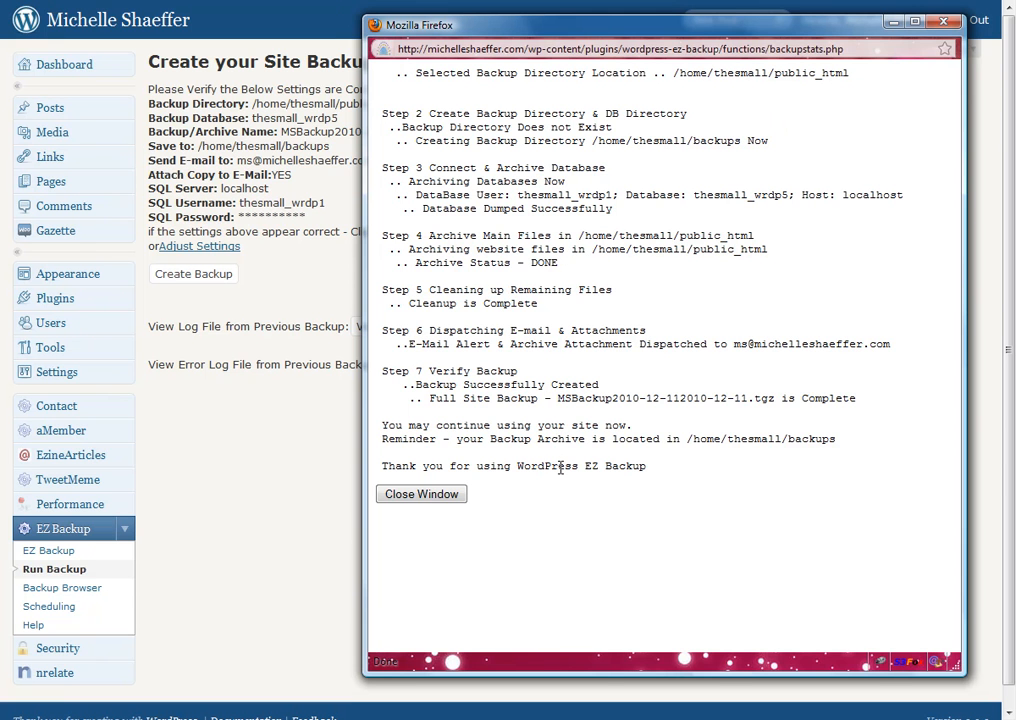
{"action": "mouse_move", "coordinate": [558, 362]}
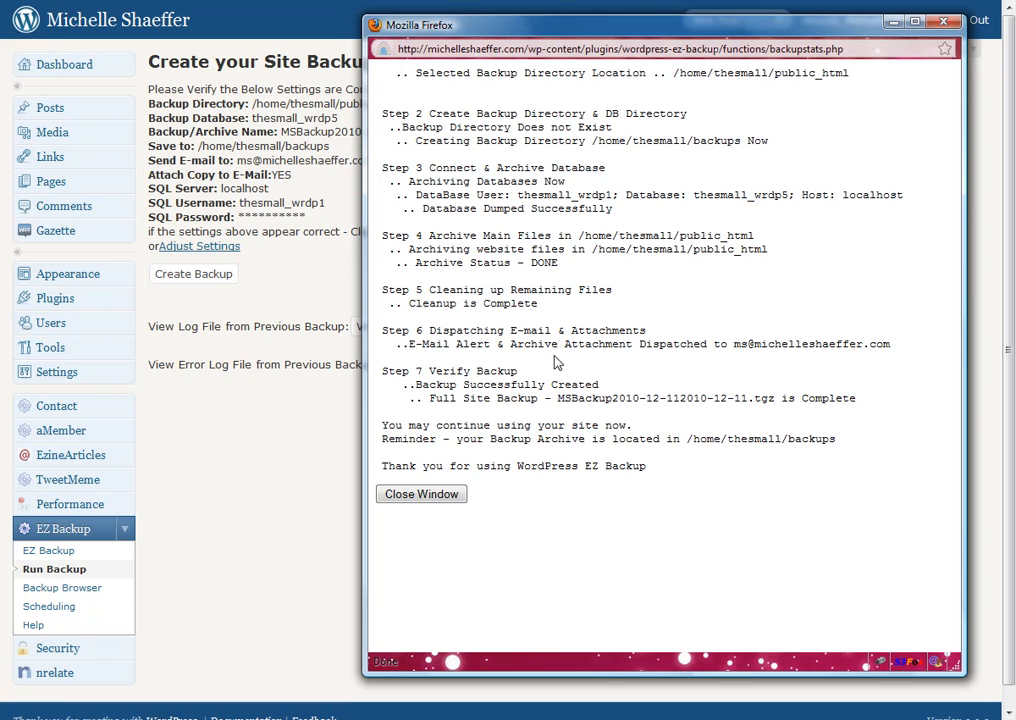
{"action": "mouse_move", "coordinate": [388, 482]}
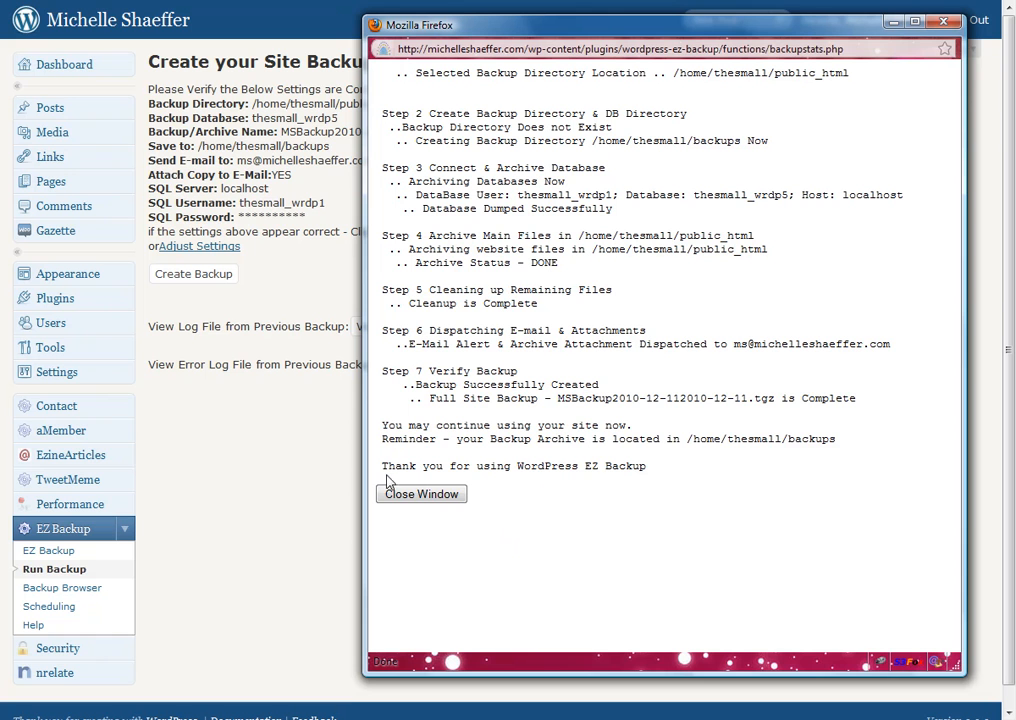
{"action": "mouse_move", "coordinate": [694, 476]}
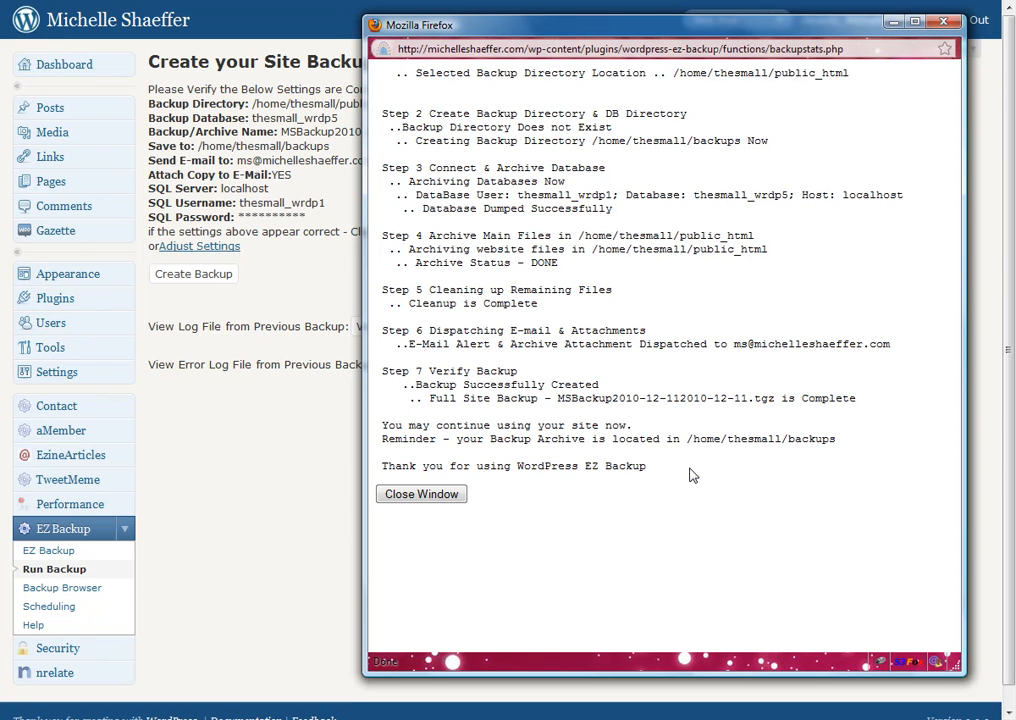
{"action": "mouse_move", "coordinate": [508, 488]}
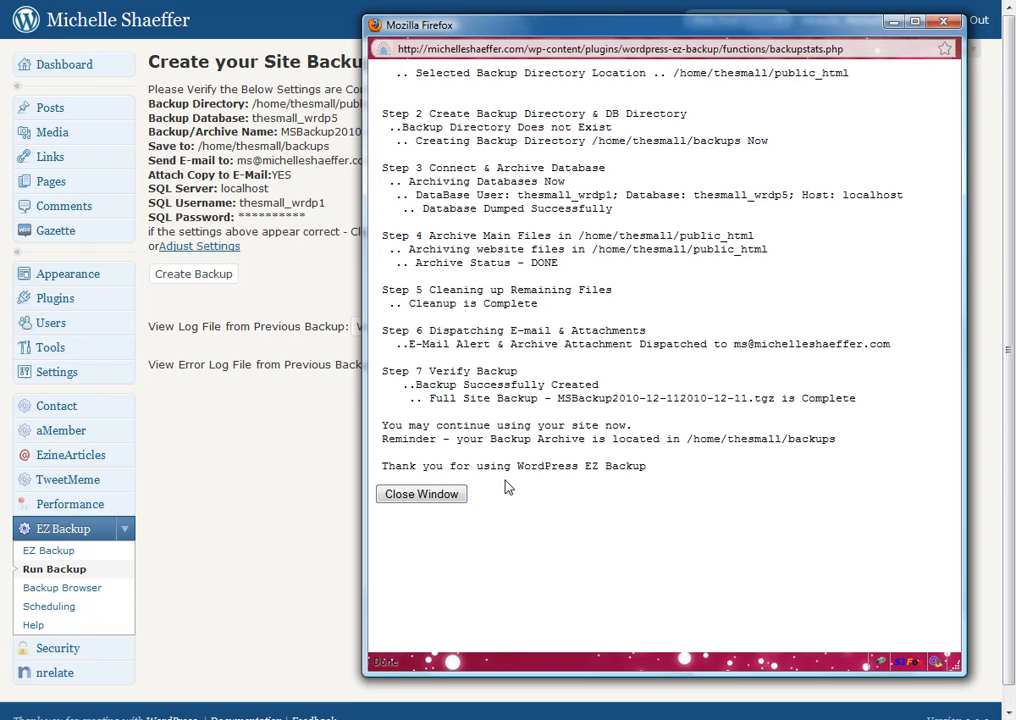
{"action": "left_click", "coordinate": [420, 494]}
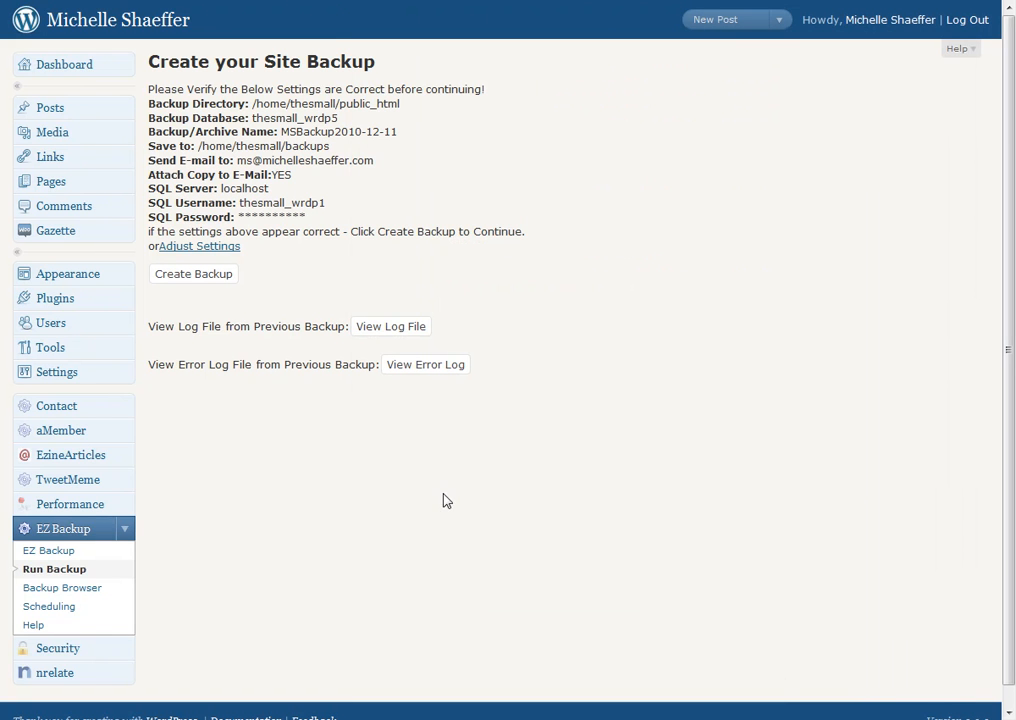
{"action": "mouse_move", "coordinate": [62, 588]}
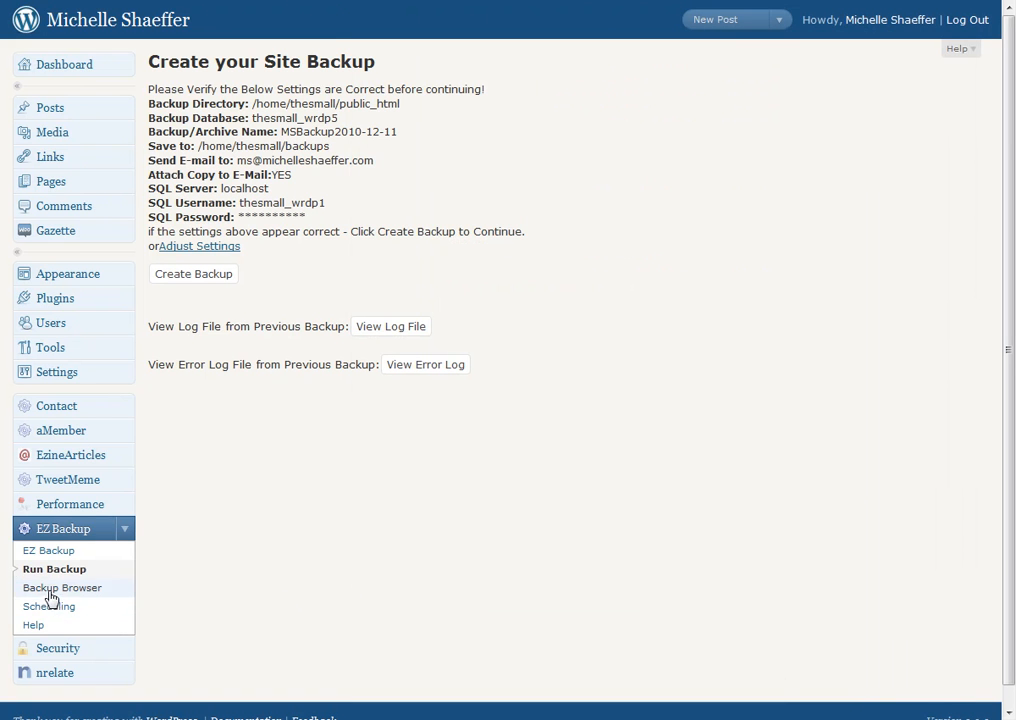
{"action": "mouse_move", "coordinate": [48, 606]}
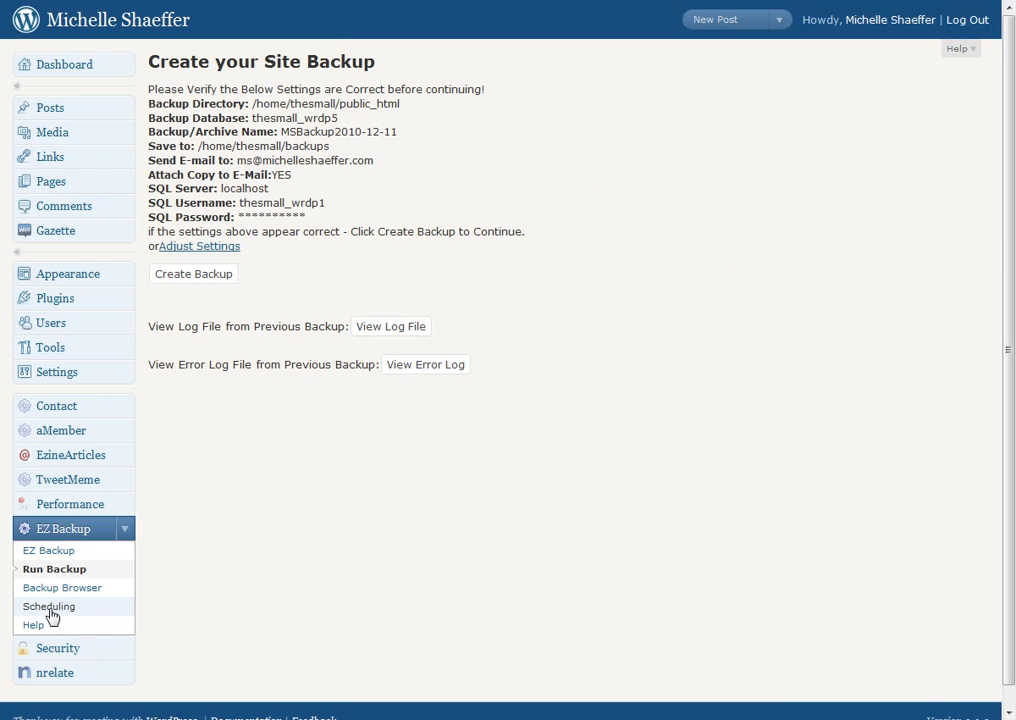
{"action": "mouse_move", "coordinate": [436, 568]}
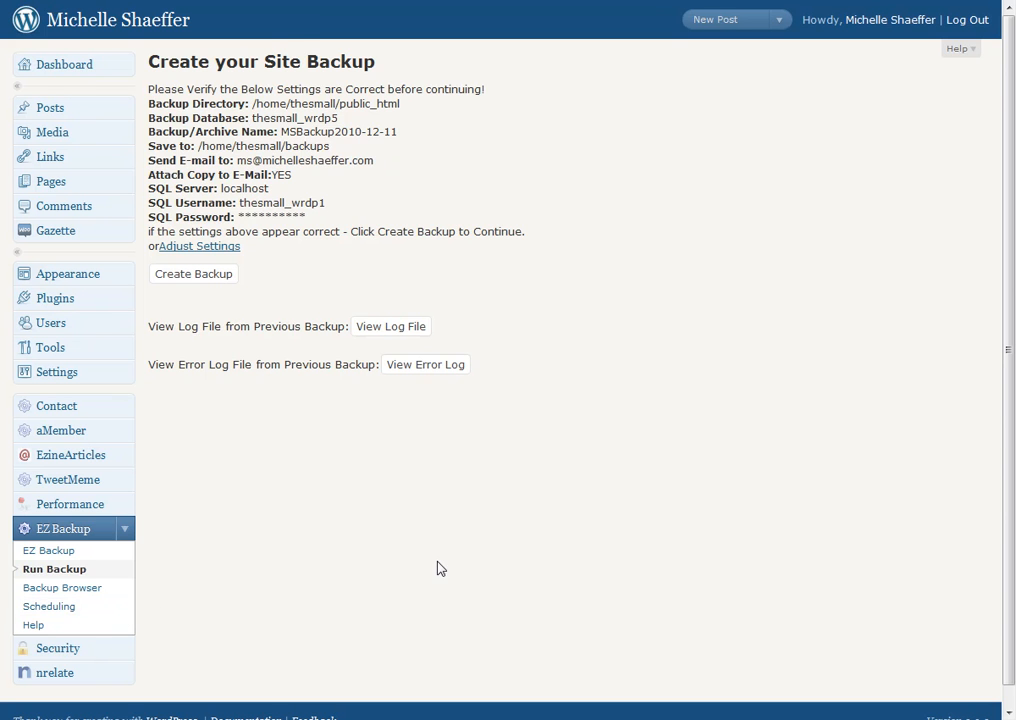
Step: Show the EZ Backup Scheduling page with cron check and schedule options
{"action": "left_click", "coordinate": [52, 606]}
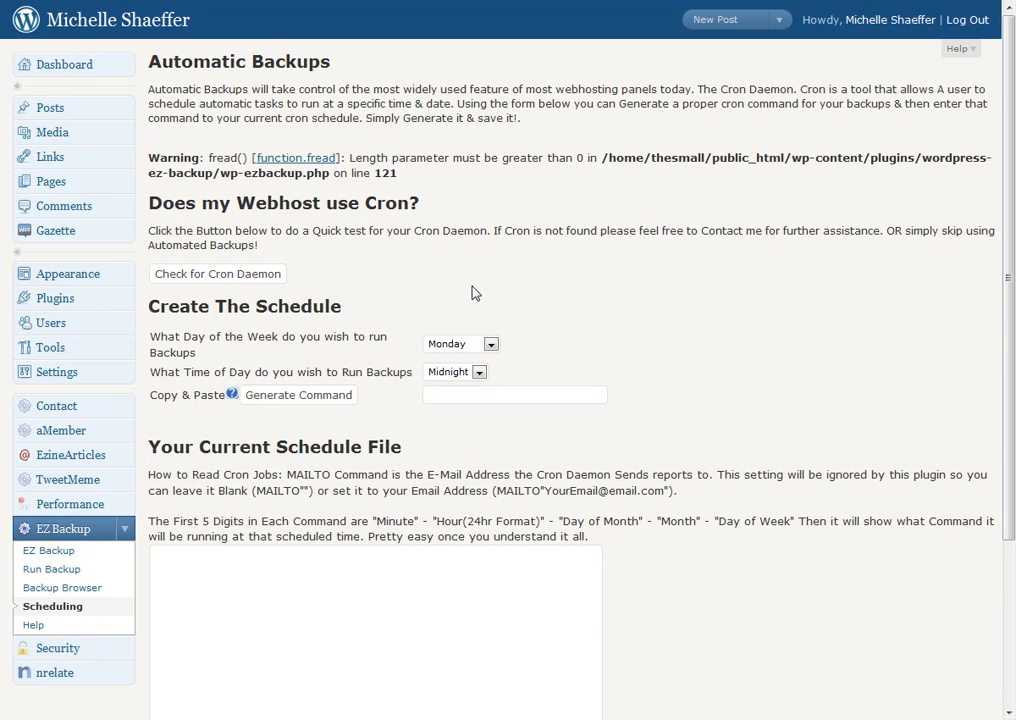
Step: Browse the schedule's day and time lists leaving Midnight, then return to EZ Backup settings
{"action": "scroll", "scroll_direction": "down", "scroll_amount": 3}
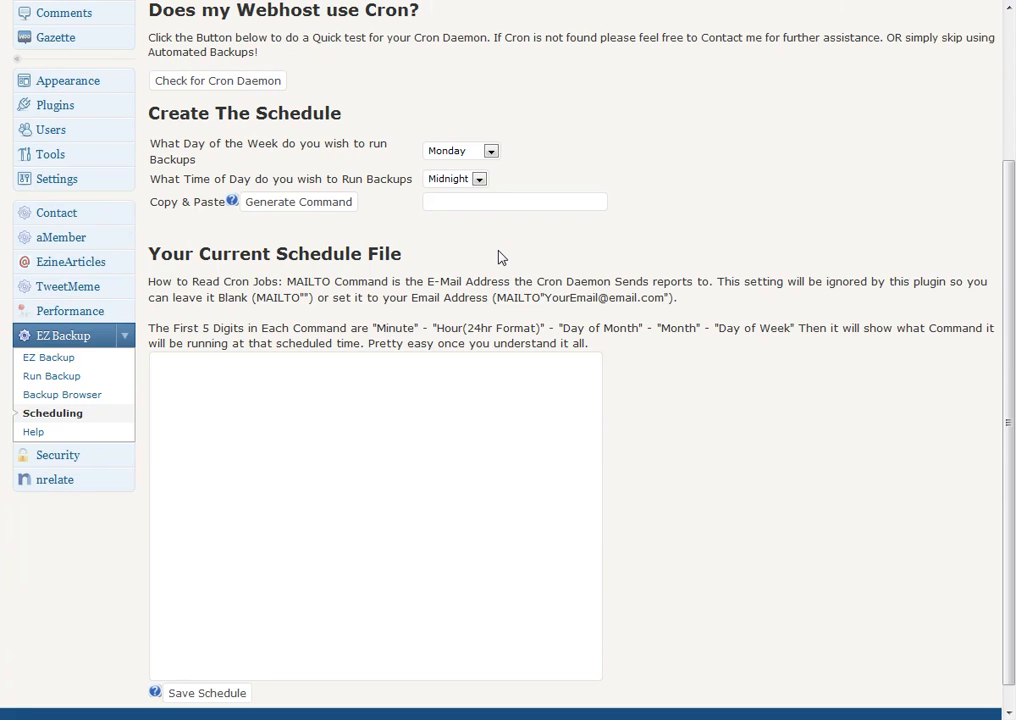
{"action": "mouse_move", "coordinate": [256, 116]}
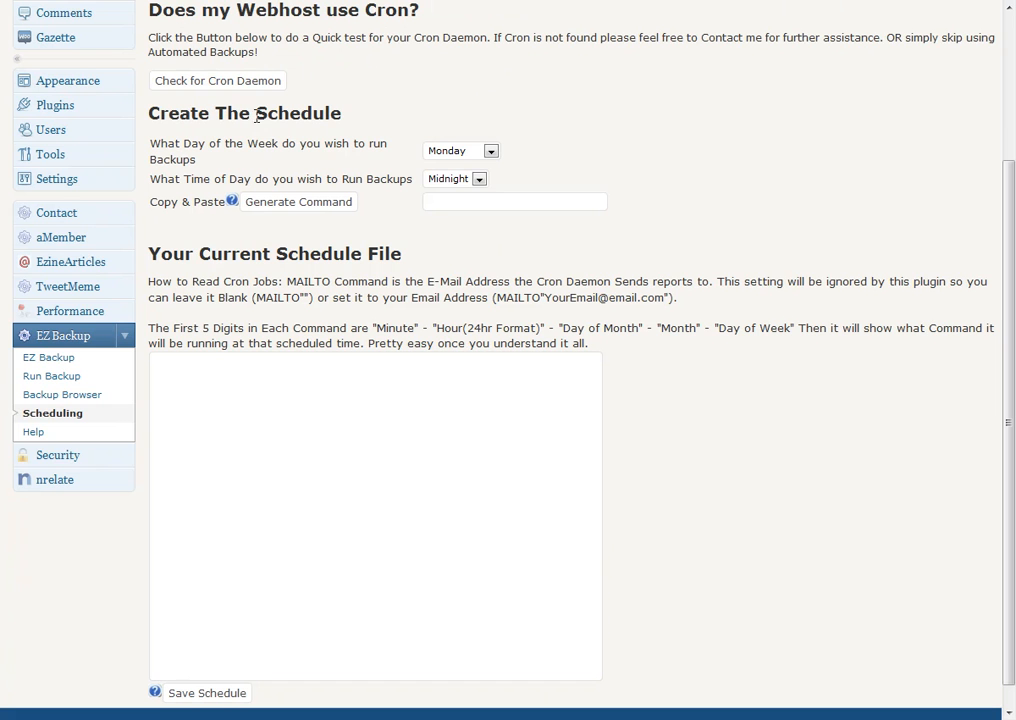
{"action": "left_click", "coordinate": [490, 150]}
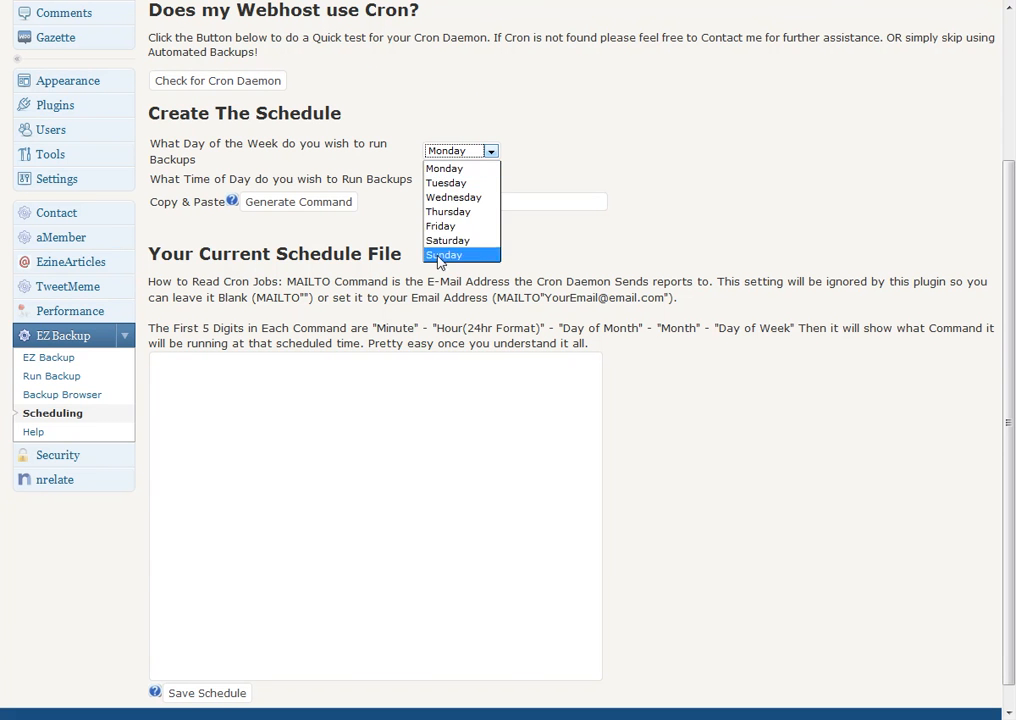
{"action": "left_click", "coordinate": [454, 178]}
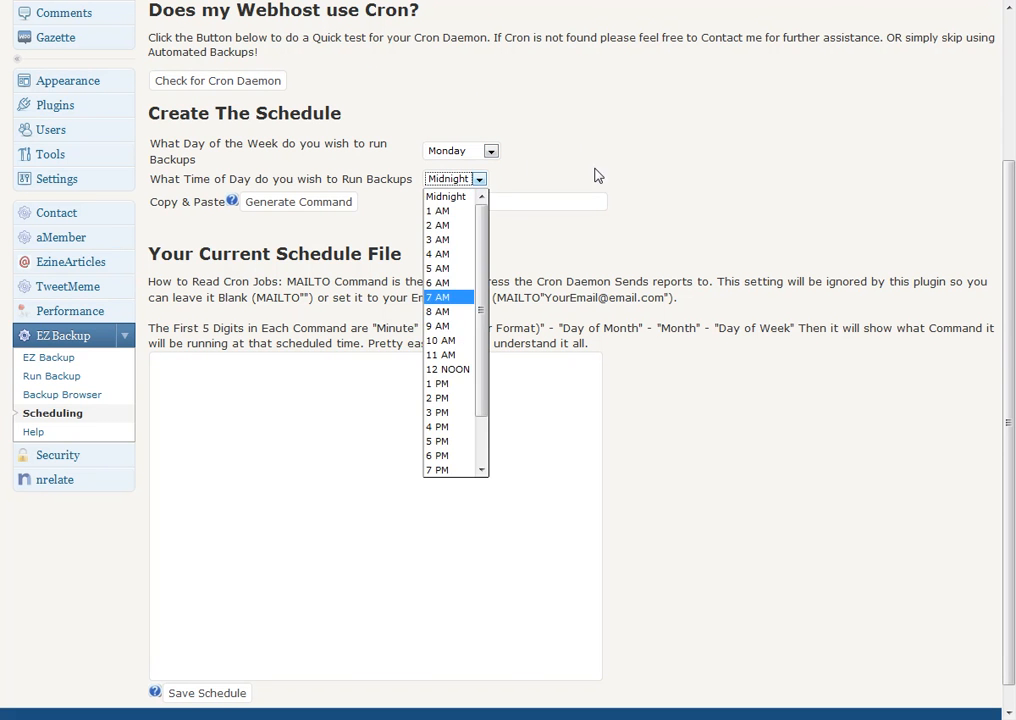
{"action": "left_click", "coordinate": [446, 196]}
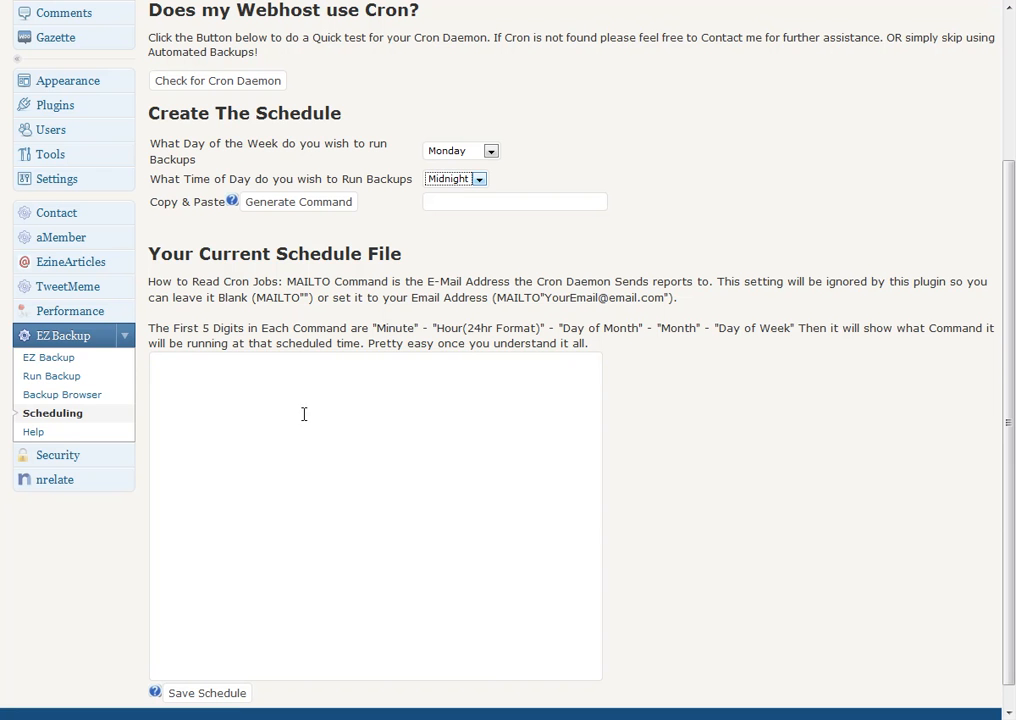
{"action": "mouse_move", "coordinate": [768, 428]}
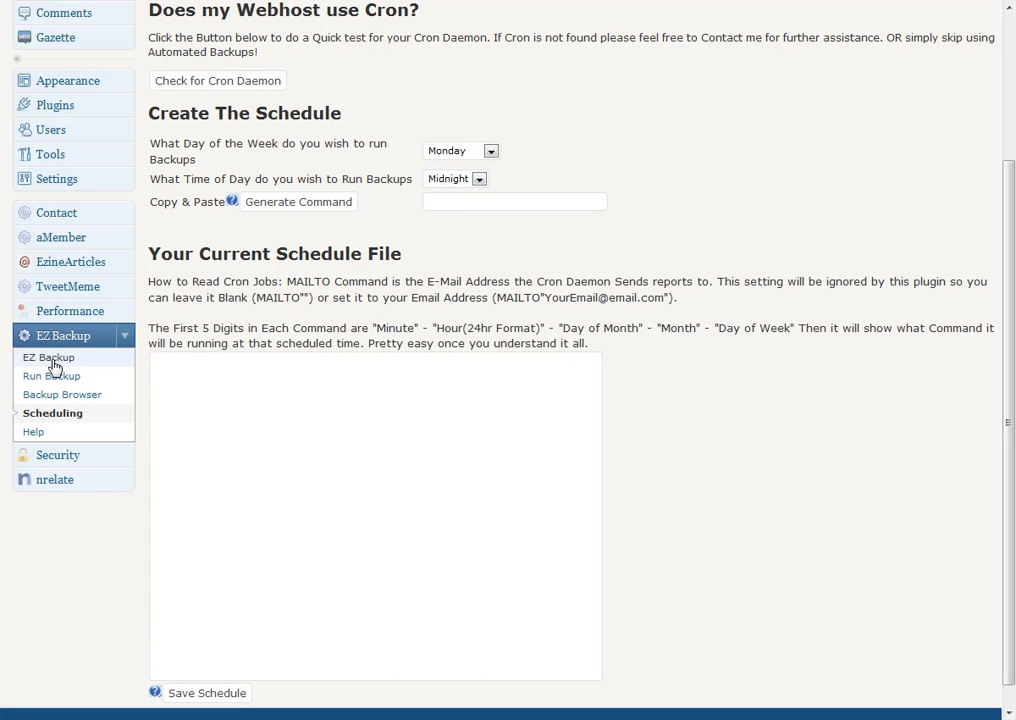
{"action": "mouse_move", "coordinate": [100, 432]}
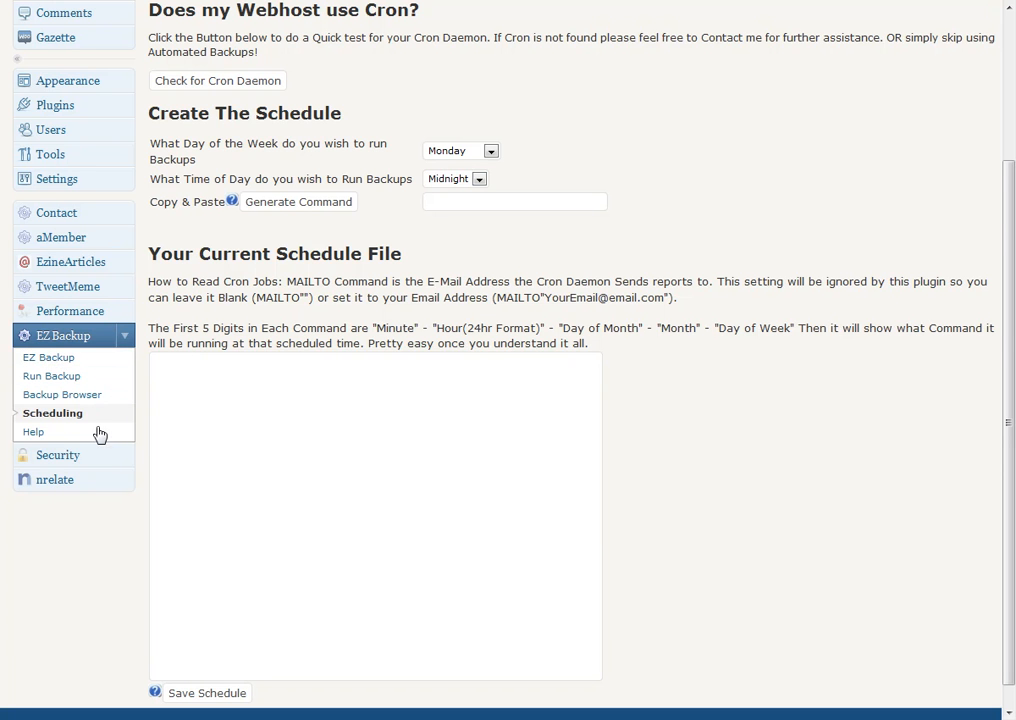
{"action": "left_click", "coordinate": [48, 356]}
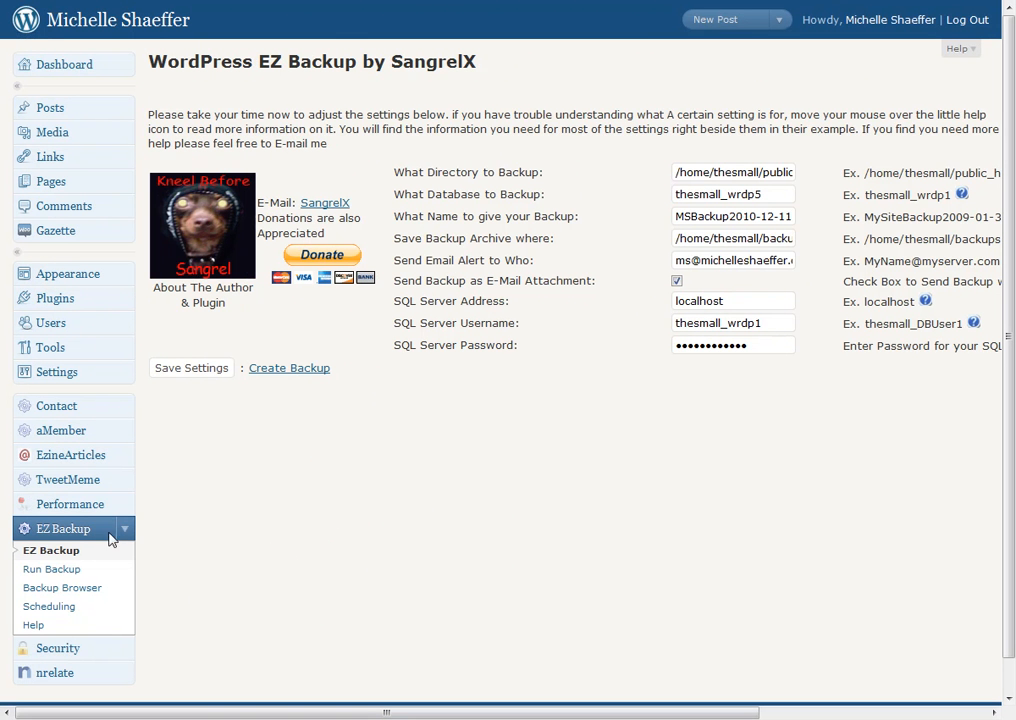
{"action": "mouse_move", "coordinate": [52, 568]}
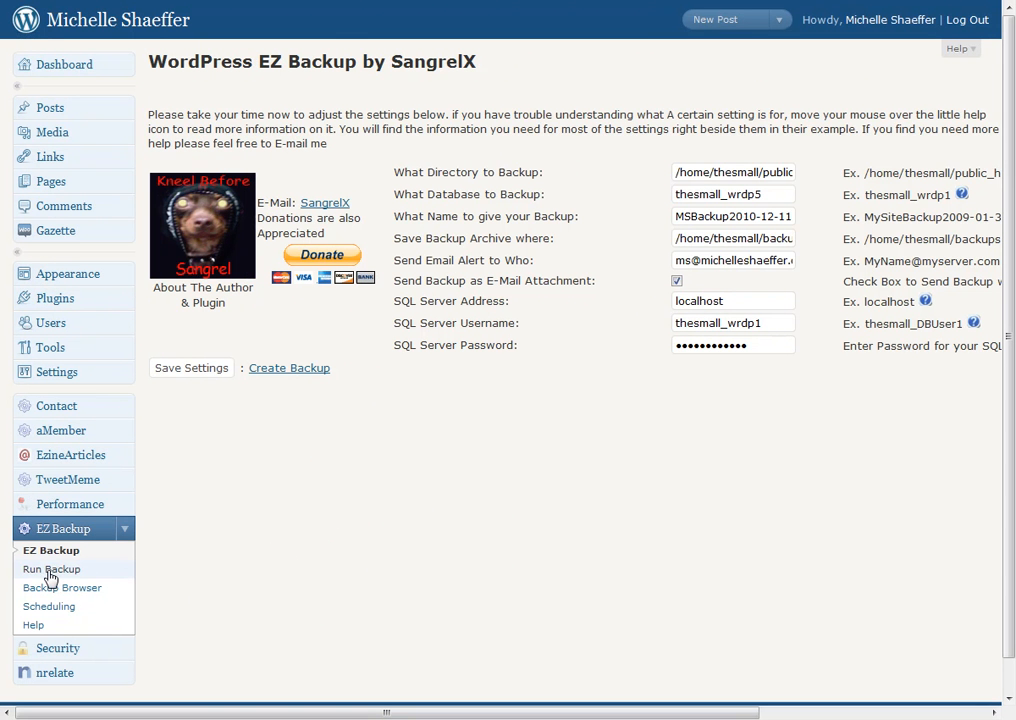
Step: Go via Run Backup to the Backup Browser listing the existing site archive
{"action": "left_click", "coordinate": [52, 568]}
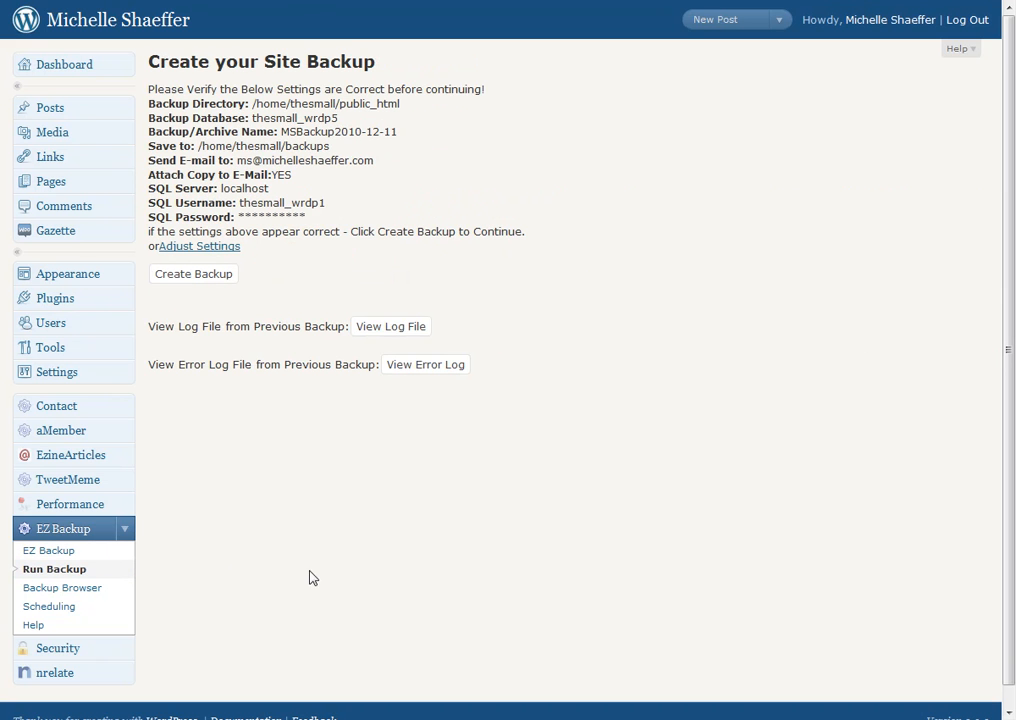
{"action": "mouse_move", "coordinate": [108, 648]}
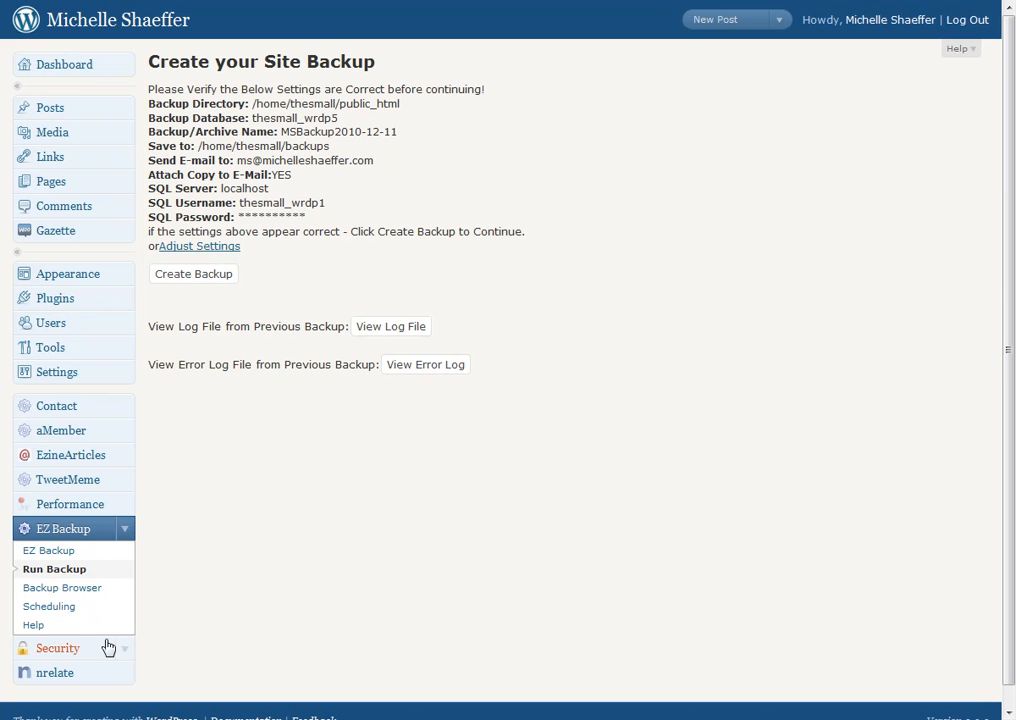
{"action": "mouse_move", "coordinate": [376, 576]}
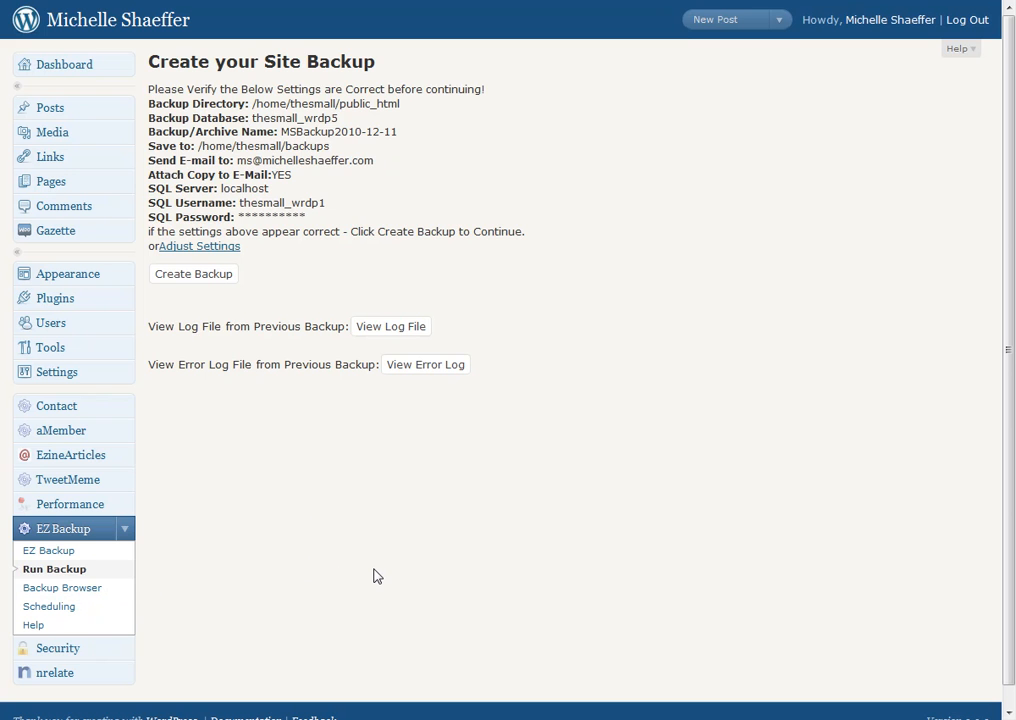
{"action": "left_click", "coordinate": [62, 588]}
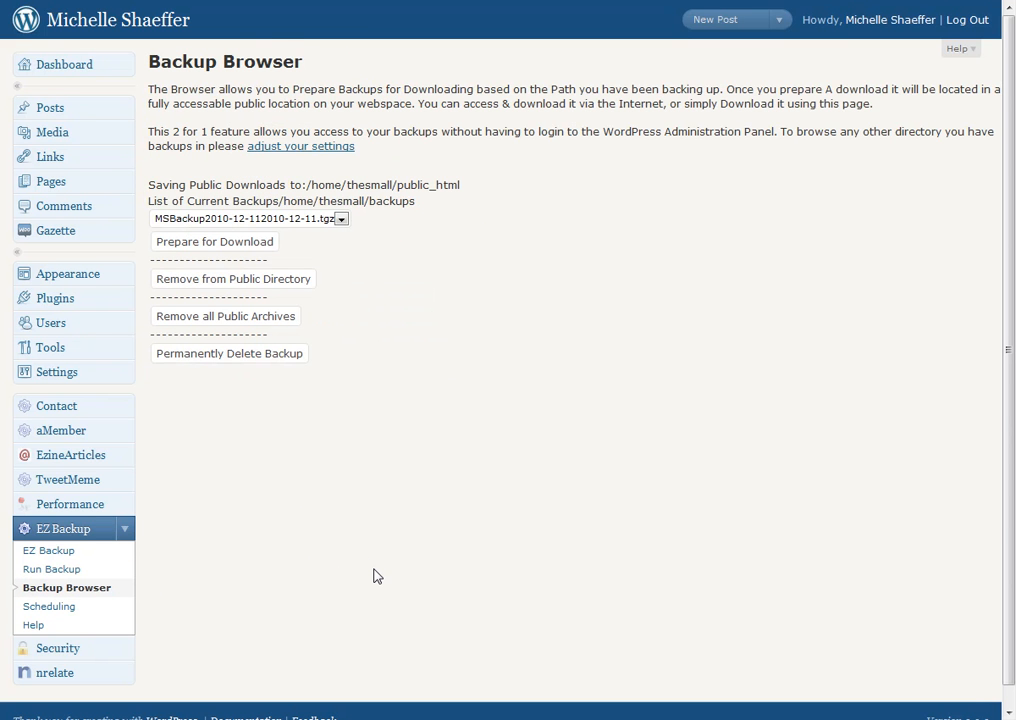
{"action": "mouse_move", "coordinate": [384, 534]}
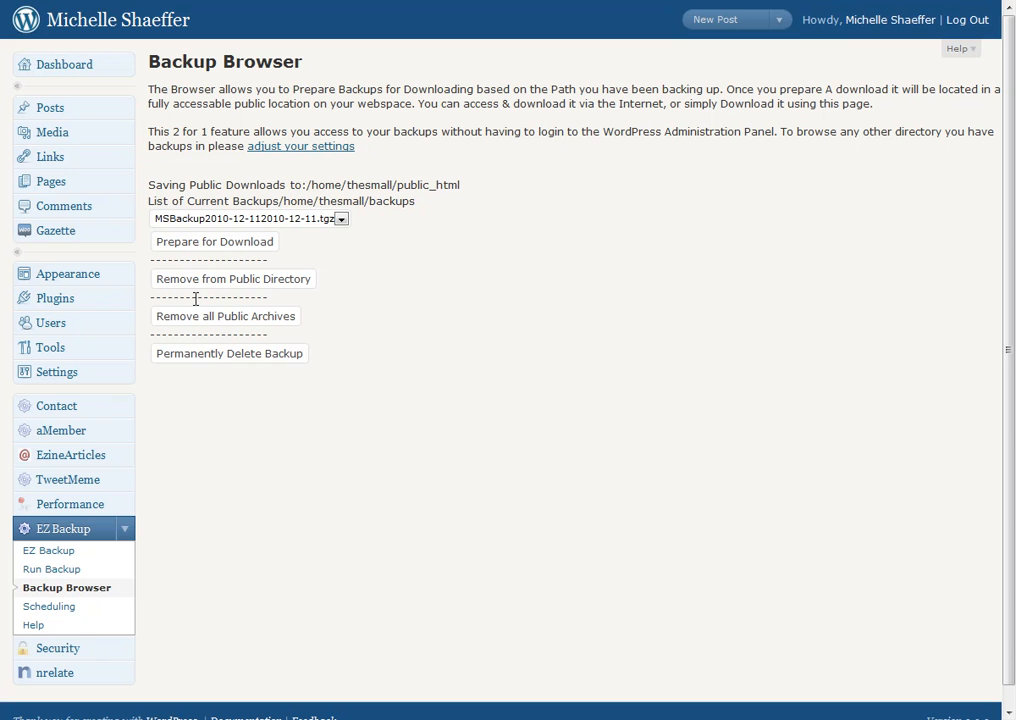
{"action": "mouse_move", "coordinate": [214, 240]}
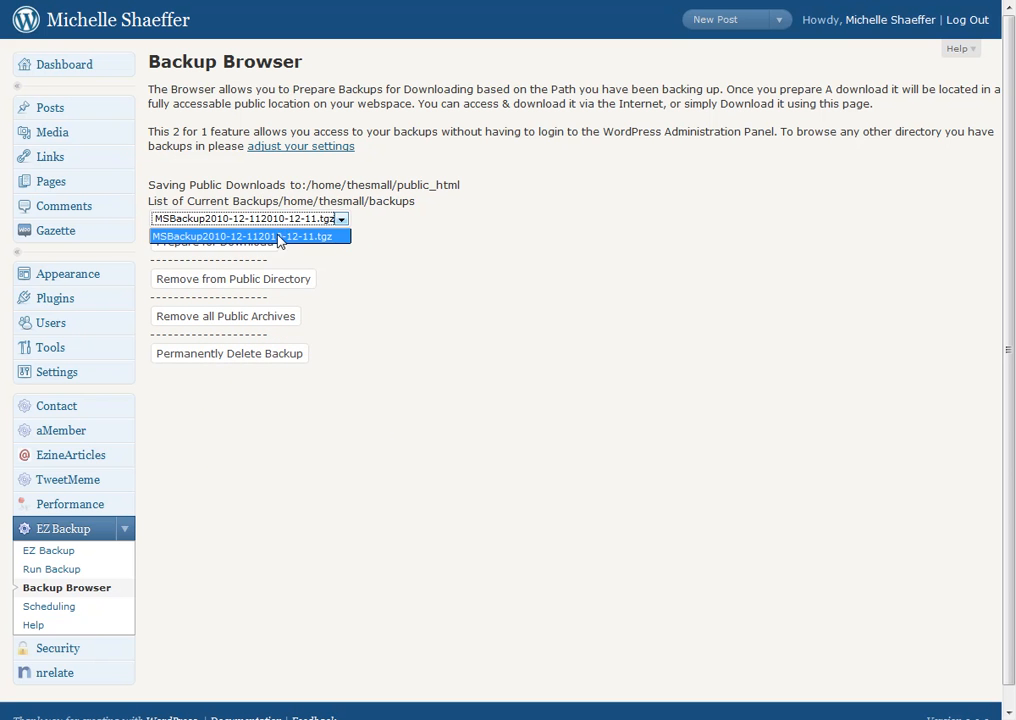
Step: Select the new backup archive from the List of Current Backups
{"action": "left_click", "coordinate": [214, 240]}
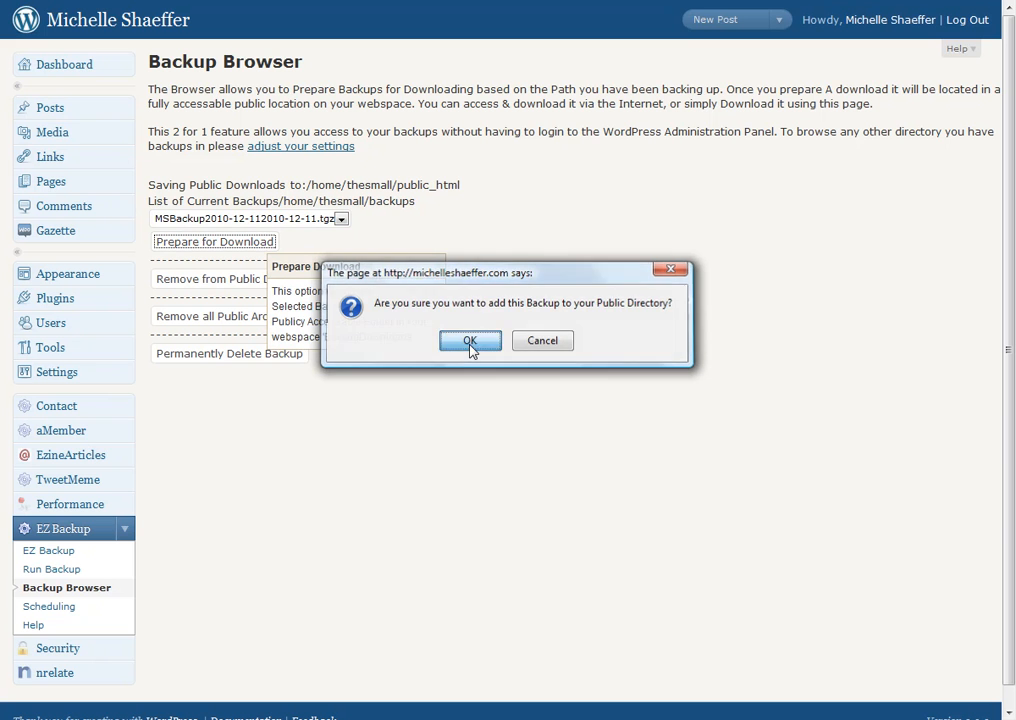
Step: Confirm OK to add the backup archive to the public directory for download
{"action": "left_click", "coordinate": [468, 340]}
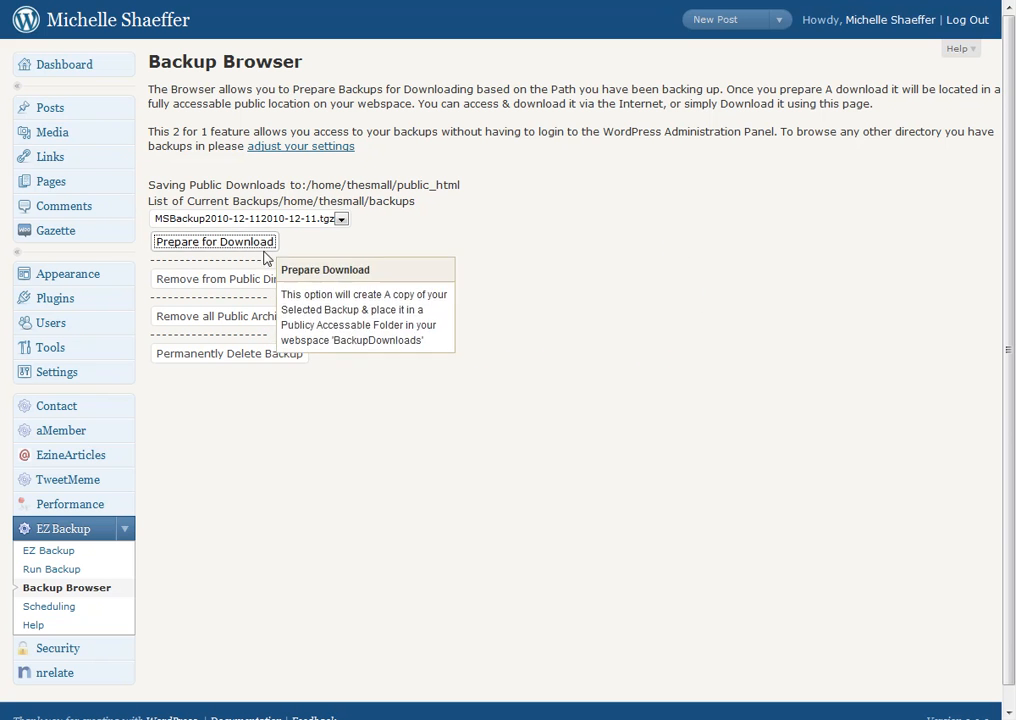
{"action": "mouse_move", "coordinate": [500, 308]}
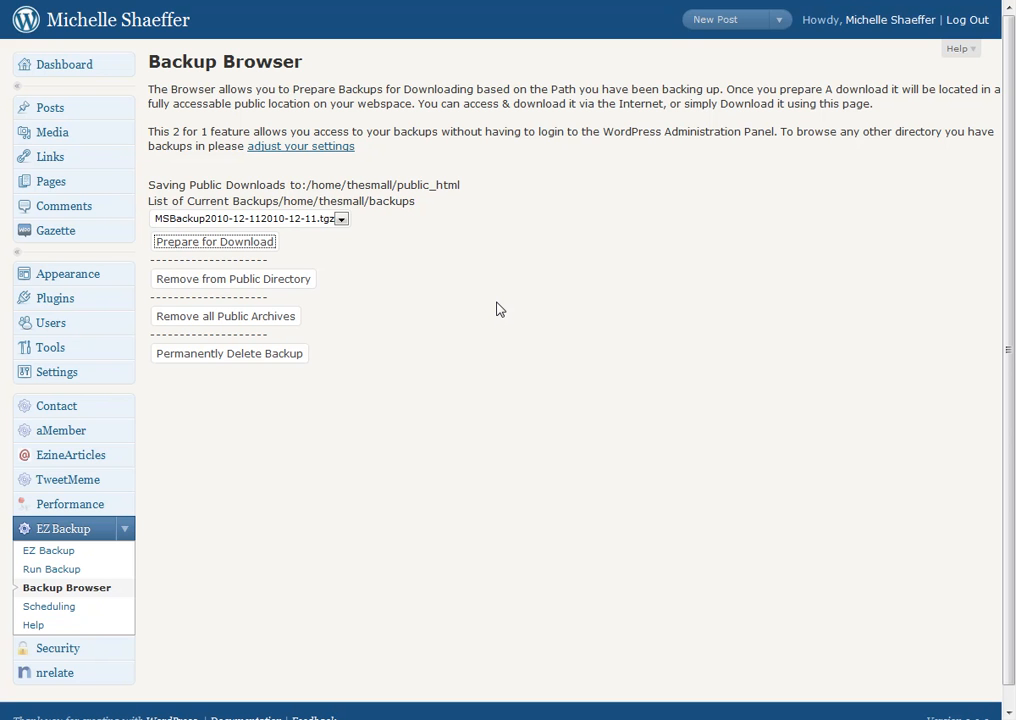
{"action": "mouse_move", "coordinate": [550, 274]}
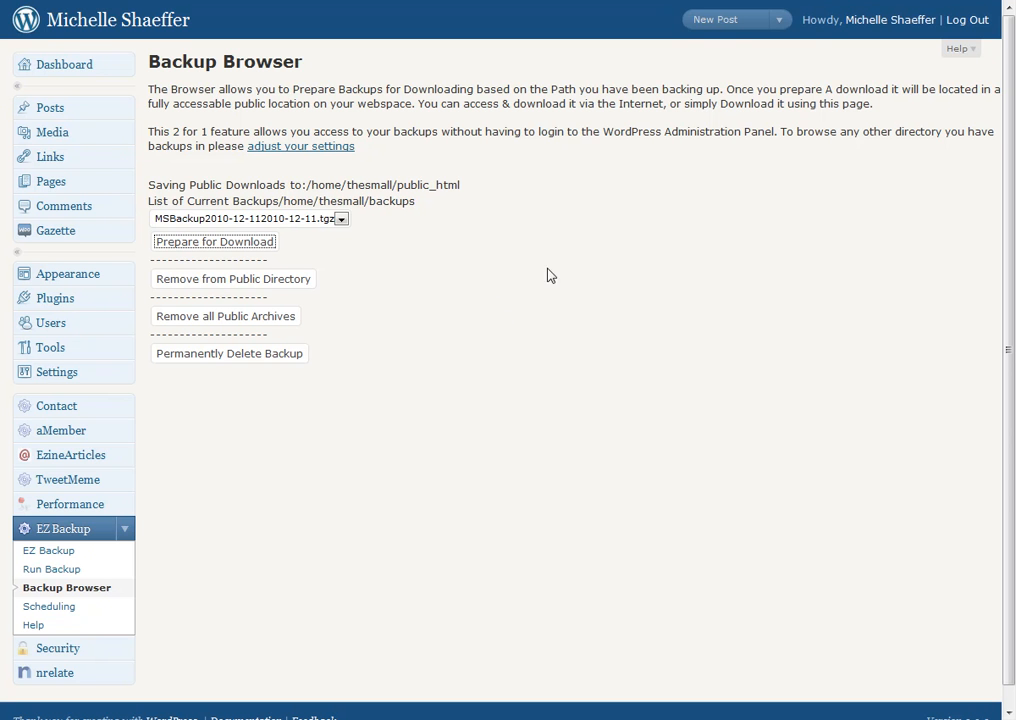
{"action": "mouse_move", "coordinate": [586, 296]}
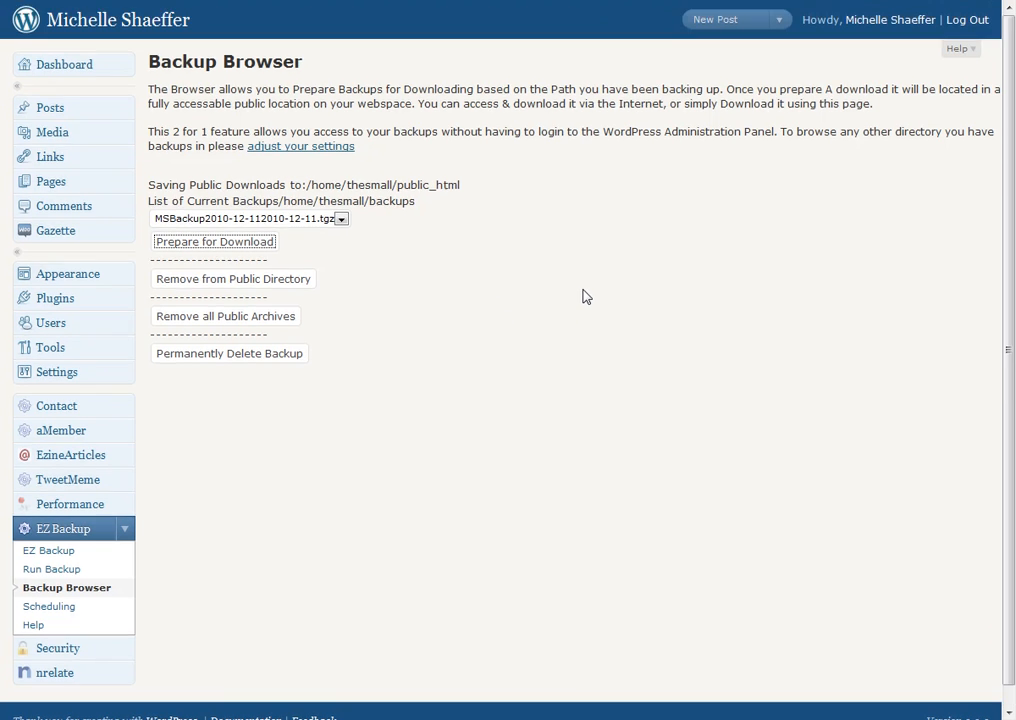
{"action": "mouse_move", "coordinate": [448, 470]}
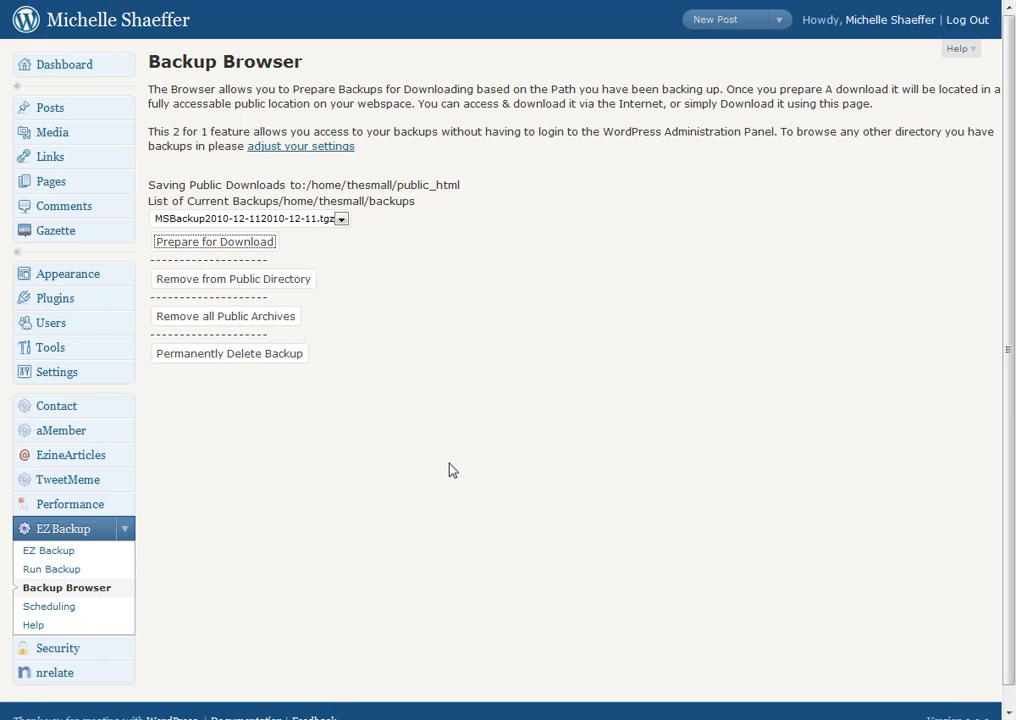